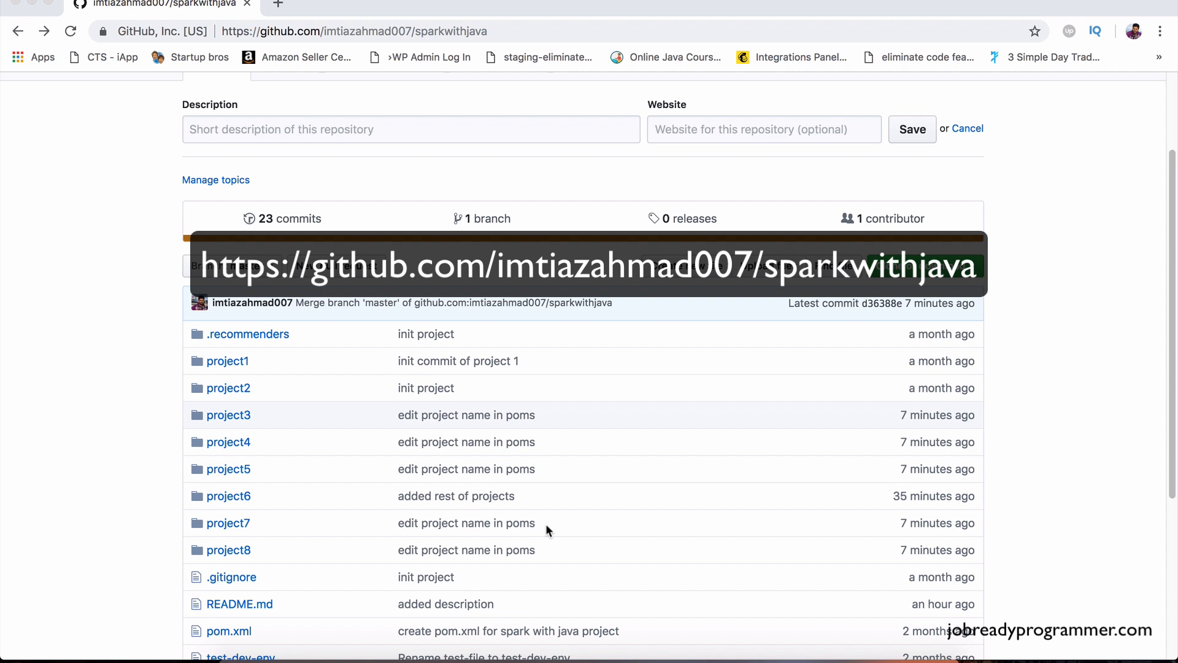
{"action": "mouse_move", "coordinate": [815, 390]}
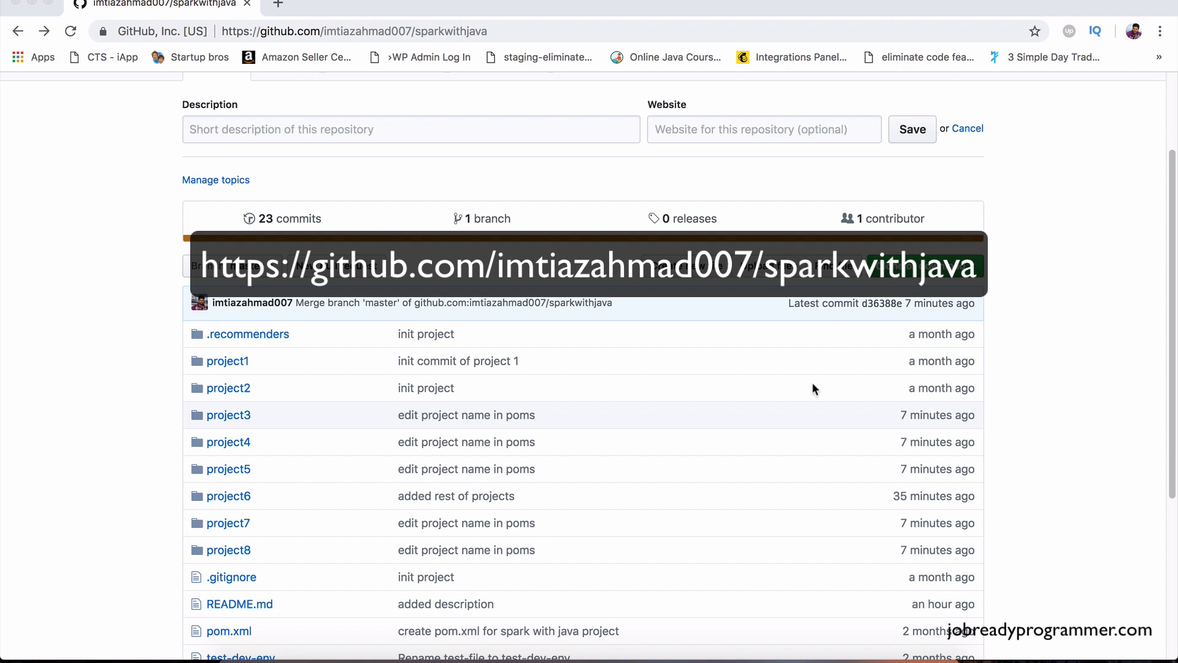
{"action": "mouse_move", "coordinate": [614, 524]}
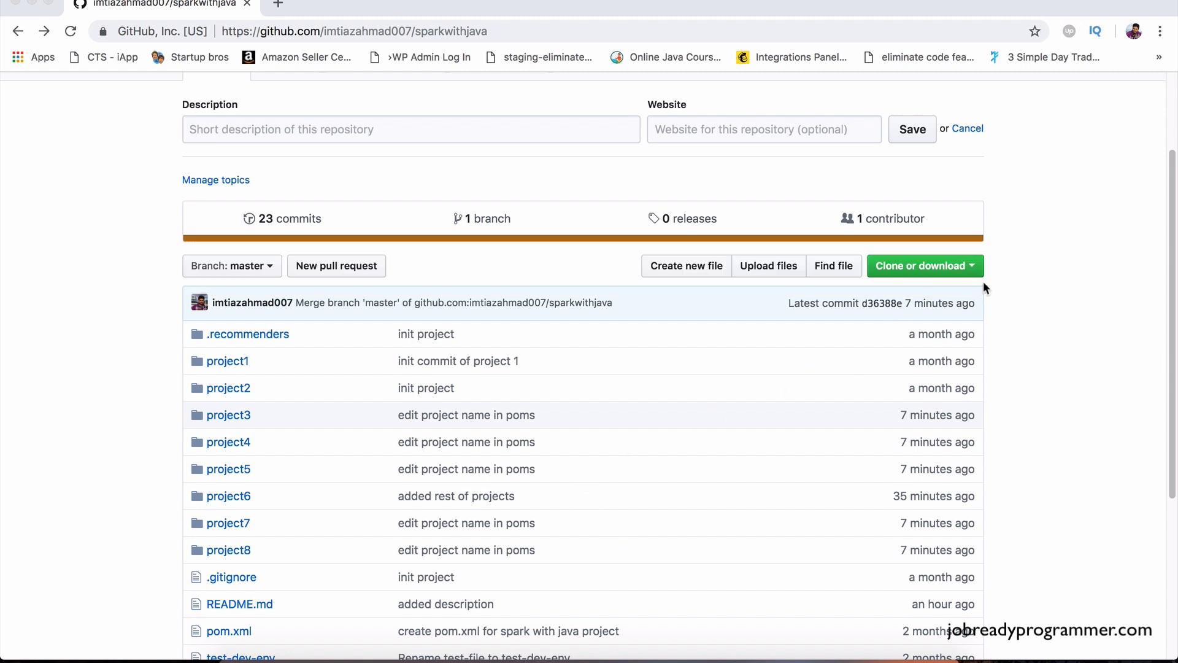
{"action": "mouse_move", "coordinate": [988, 292]}
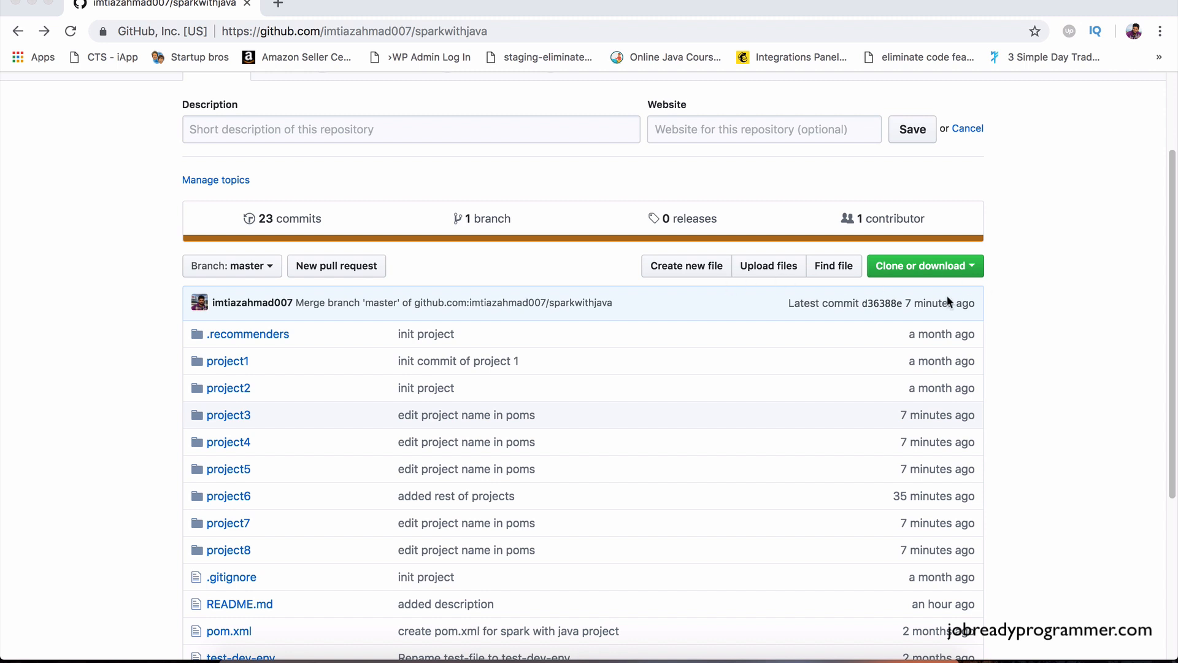
{"action": "mouse_move", "coordinate": [969, 272]}
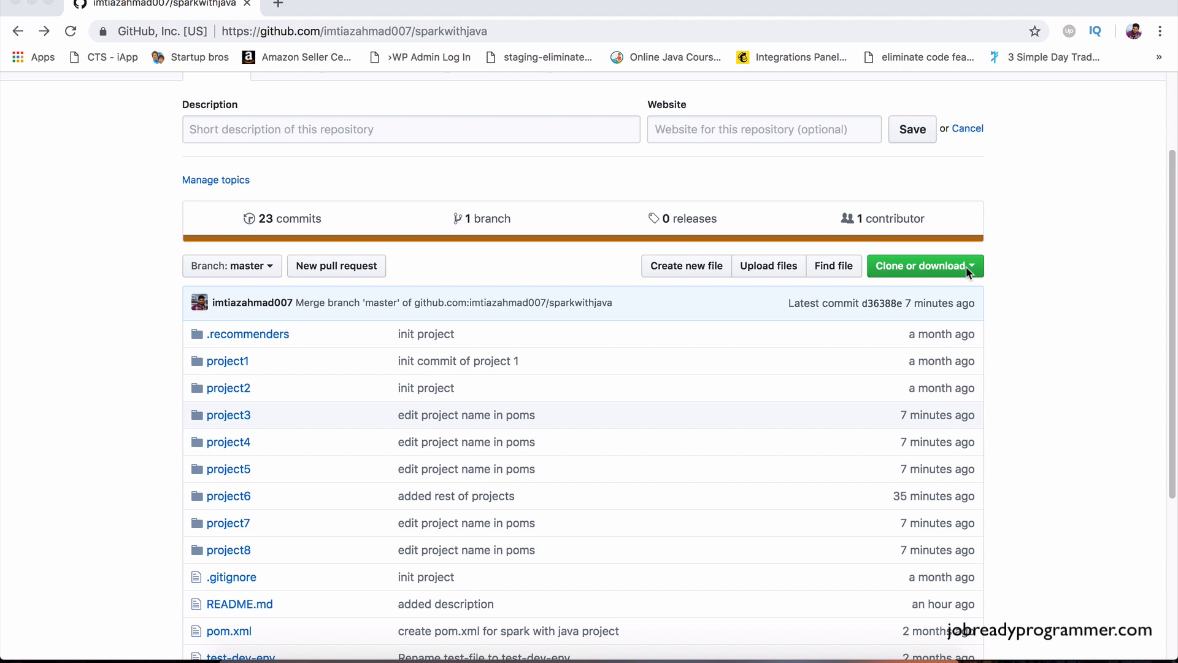
- Request a ZIP download of the sparkwithjava repository's master branch
{"action": "left_click", "coordinate": [920, 265]}
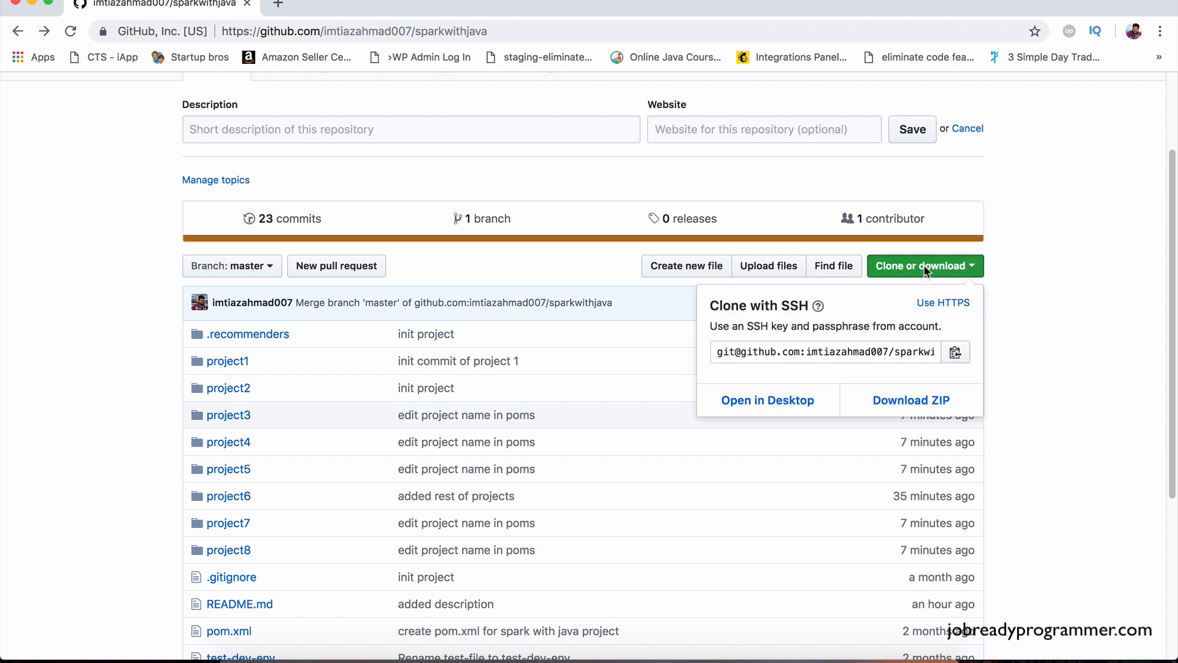
{"action": "mouse_move", "coordinate": [912, 400]}
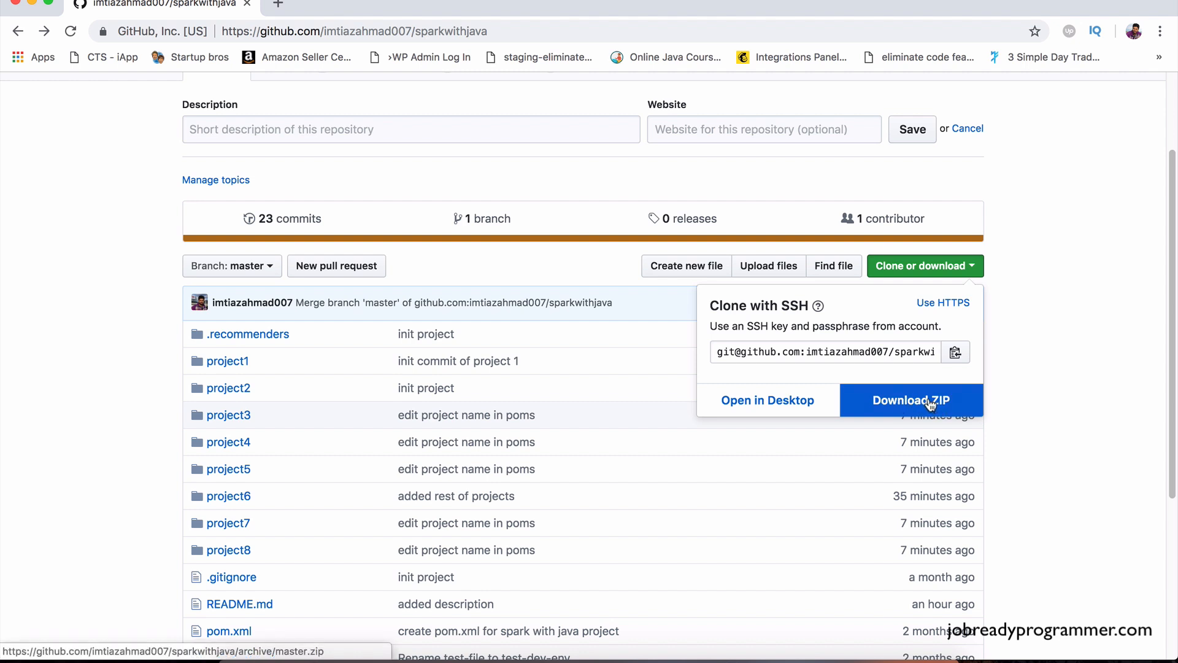
{"action": "mouse_move", "coordinate": [327, 424]}
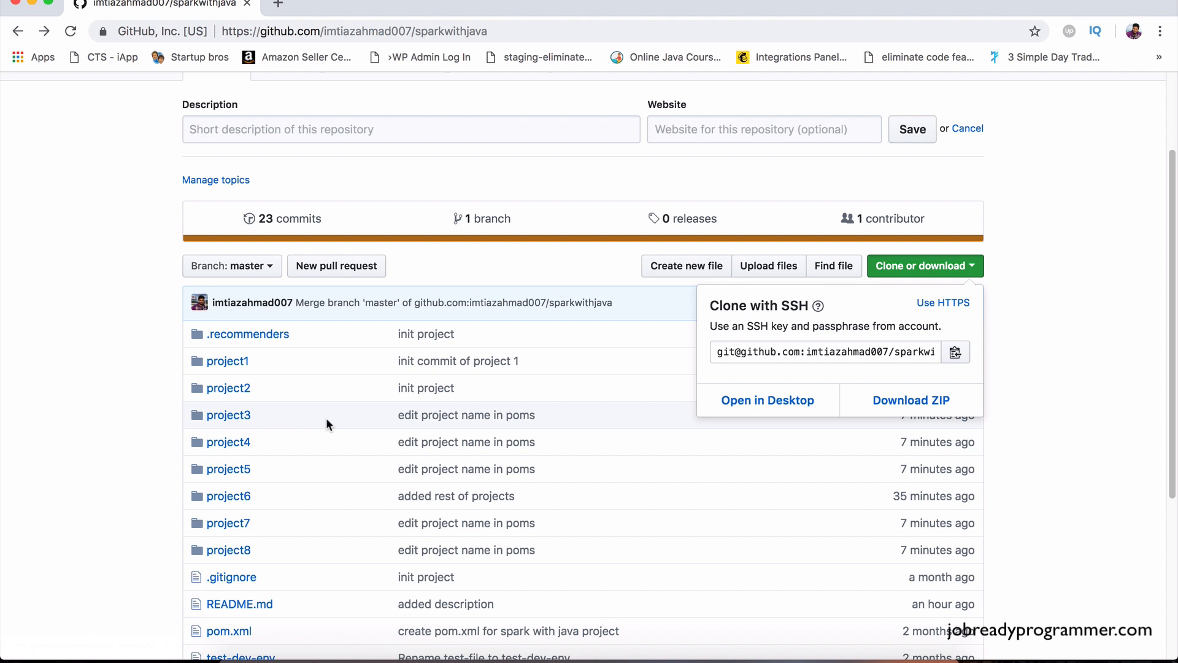
{"action": "mouse_move", "coordinate": [913, 462]}
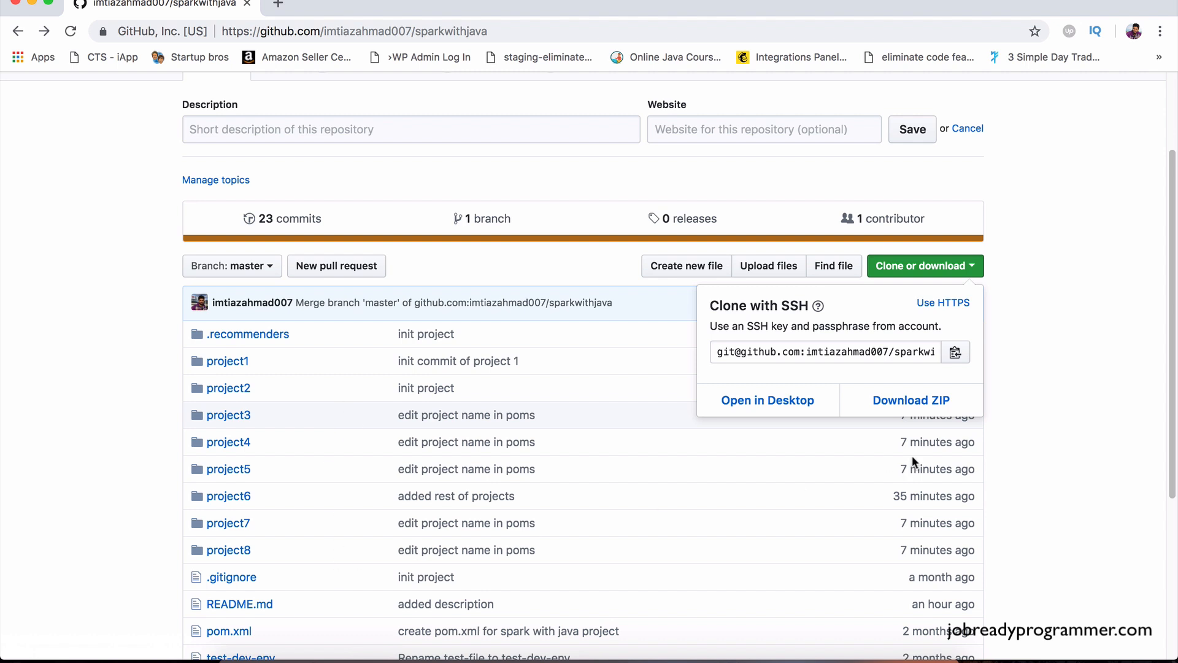
{"action": "mouse_move", "coordinate": [912, 400]}
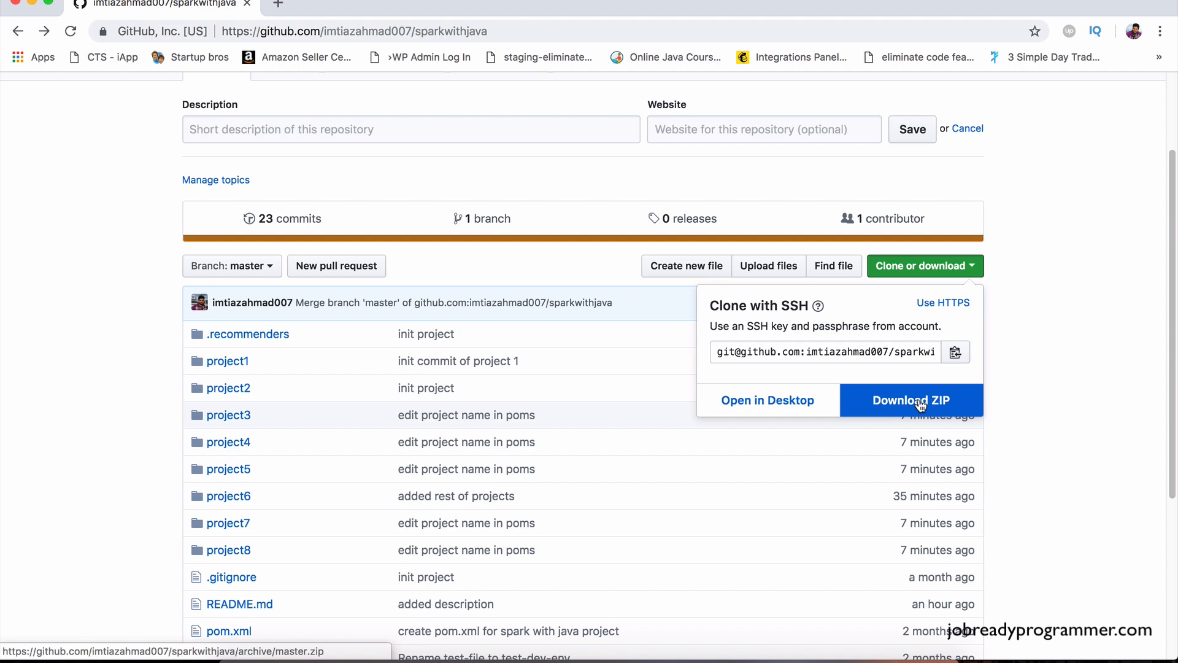
{"action": "left_click", "coordinate": [911, 400]}
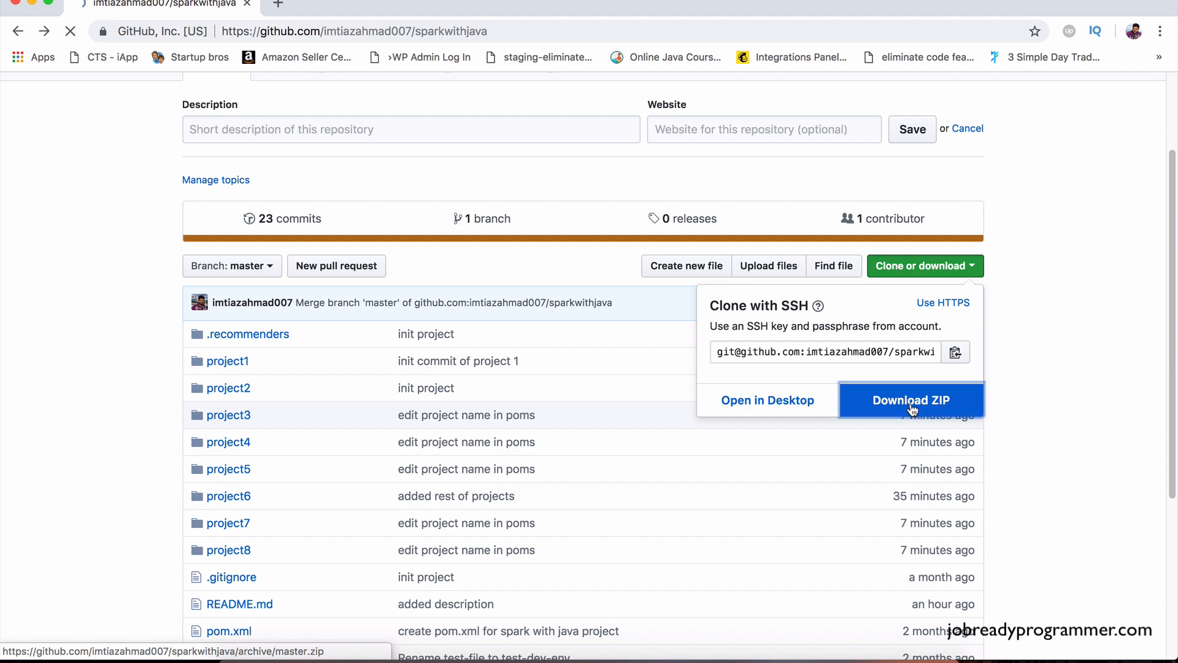
- Save sparkwithjava-master.zip into the SparkCourse folder on the Desktop
{"action": "left_click", "coordinate": [910, 399]}
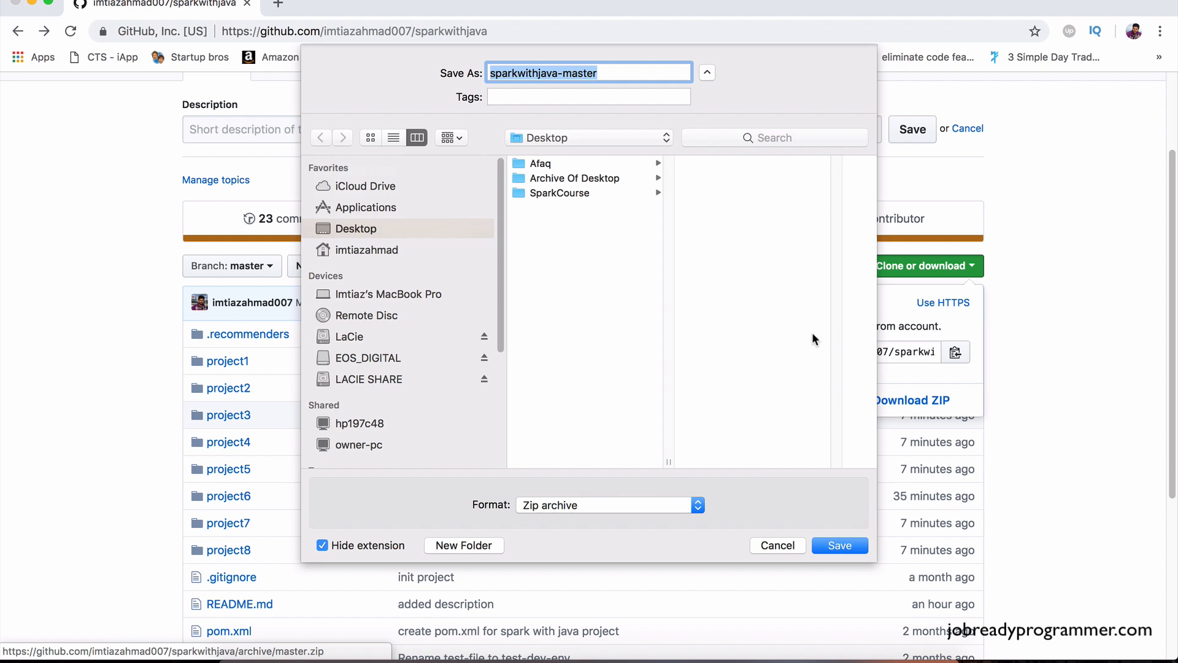
{"action": "mouse_move", "coordinate": [562, 196]}
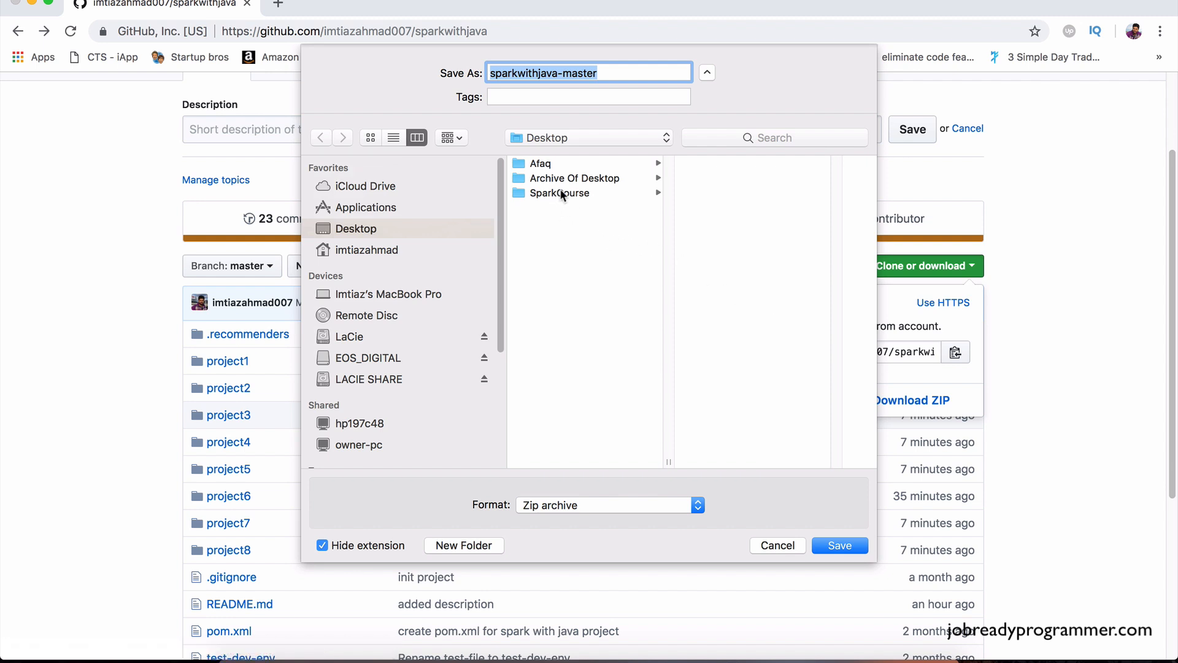
{"action": "mouse_move", "coordinate": [568, 198]}
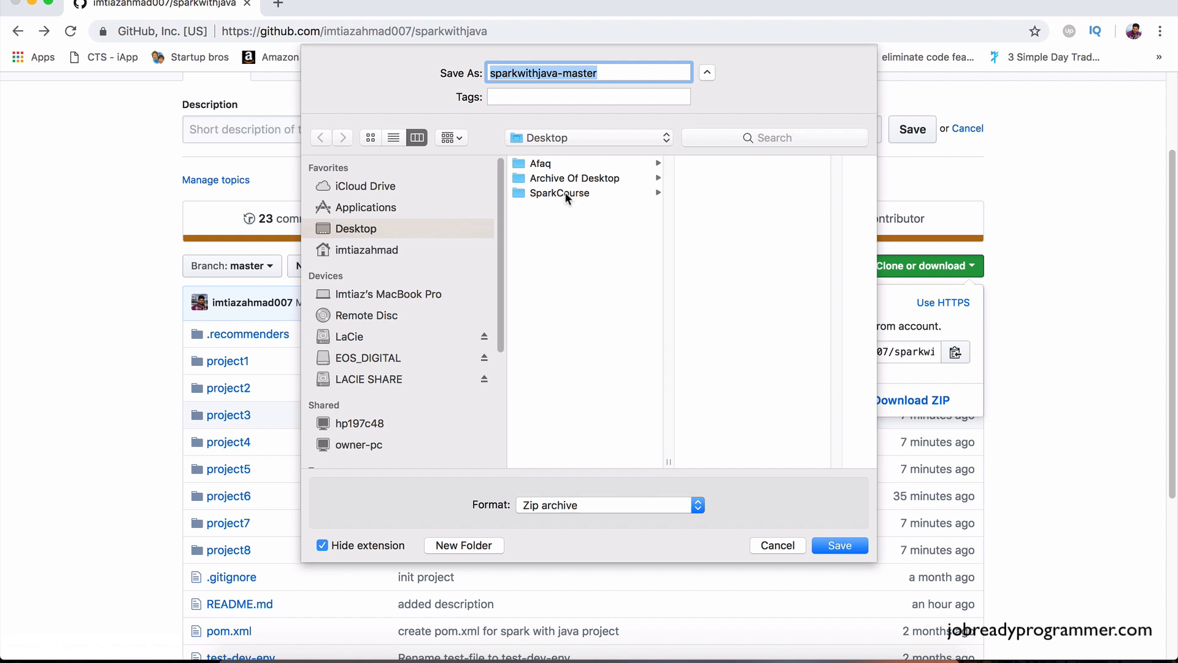
{"action": "mouse_move", "coordinate": [562, 200]}
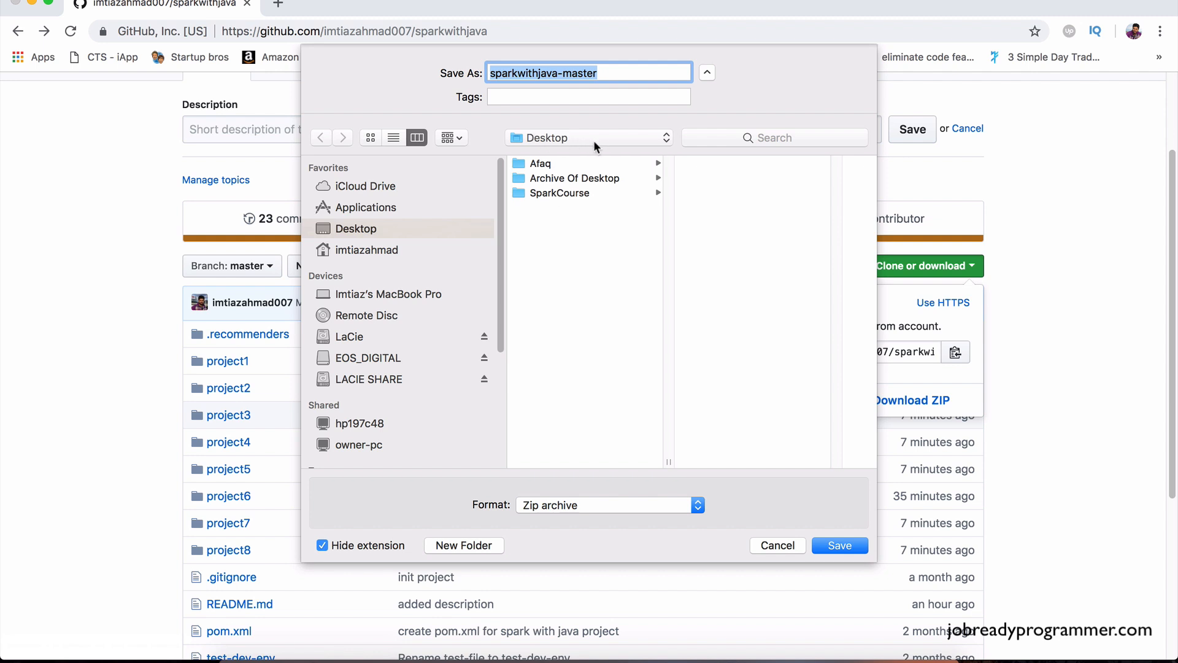
{"action": "mouse_move", "coordinate": [559, 197]}
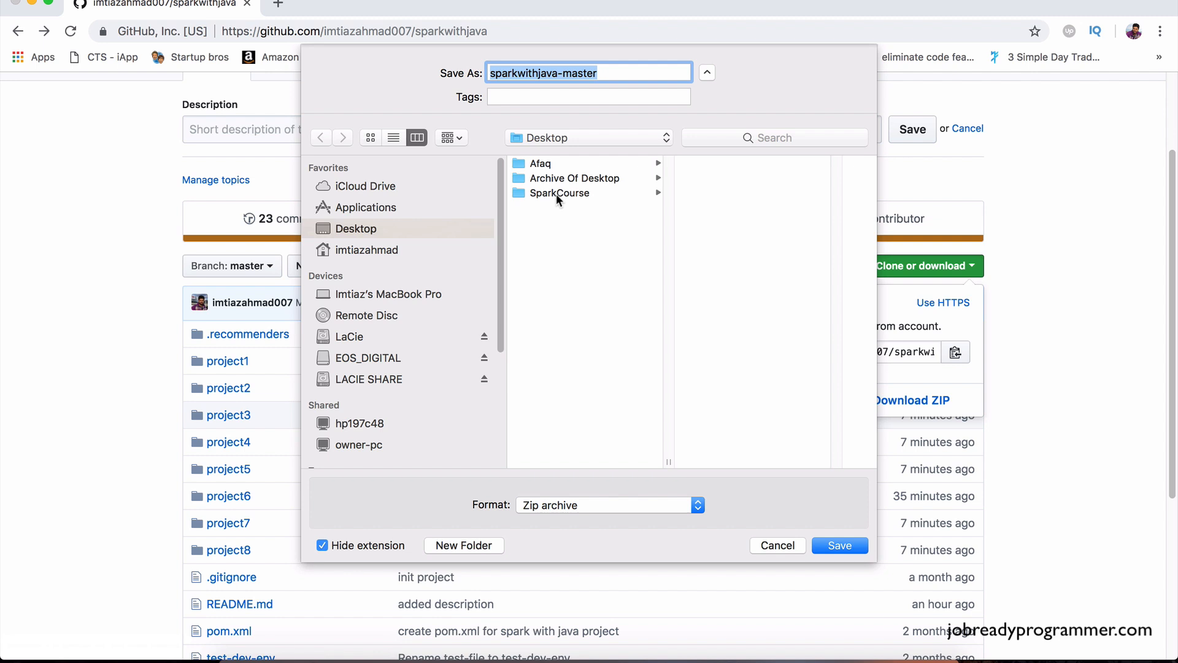
{"action": "left_click", "coordinate": [559, 192]}
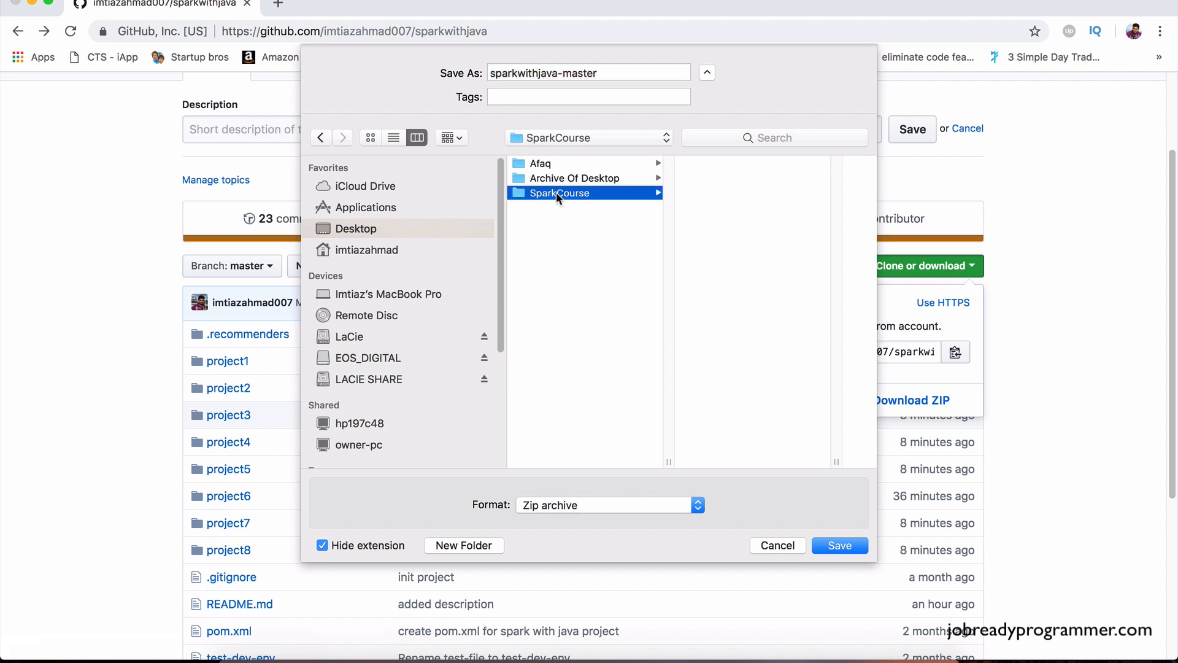
{"action": "left_click", "coordinate": [557, 193]}
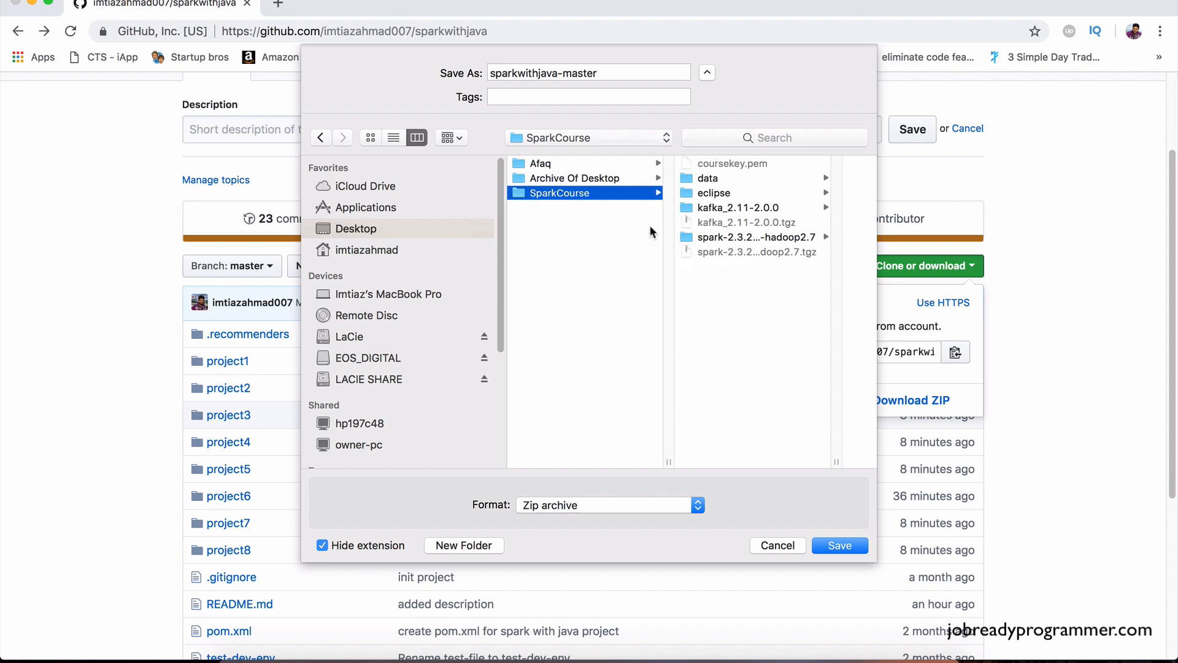
{"action": "mouse_move", "coordinate": [657, 256]}
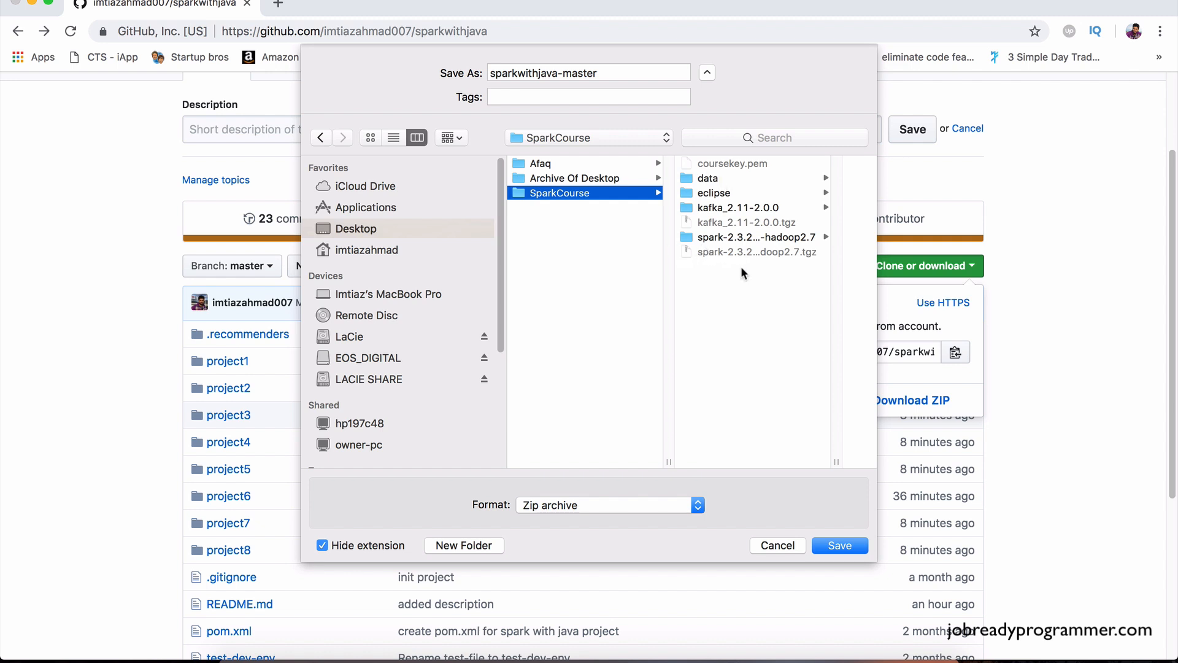
{"action": "mouse_move", "coordinate": [759, 287]}
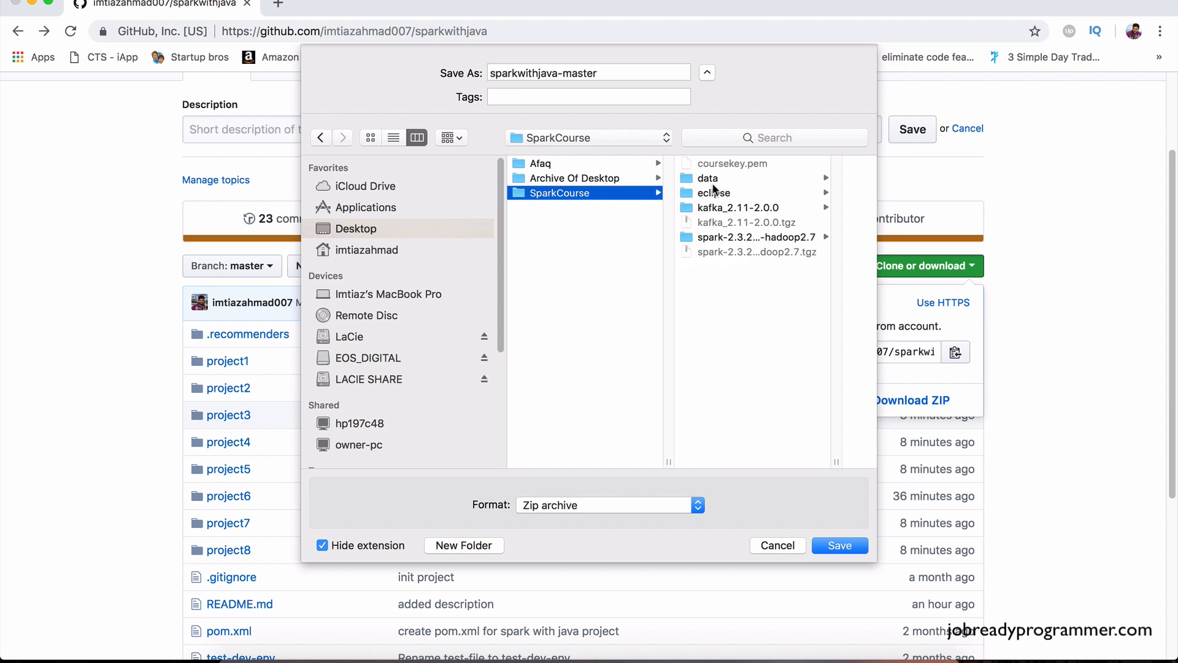
{"action": "mouse_move", "coordinate": [742, 259]}
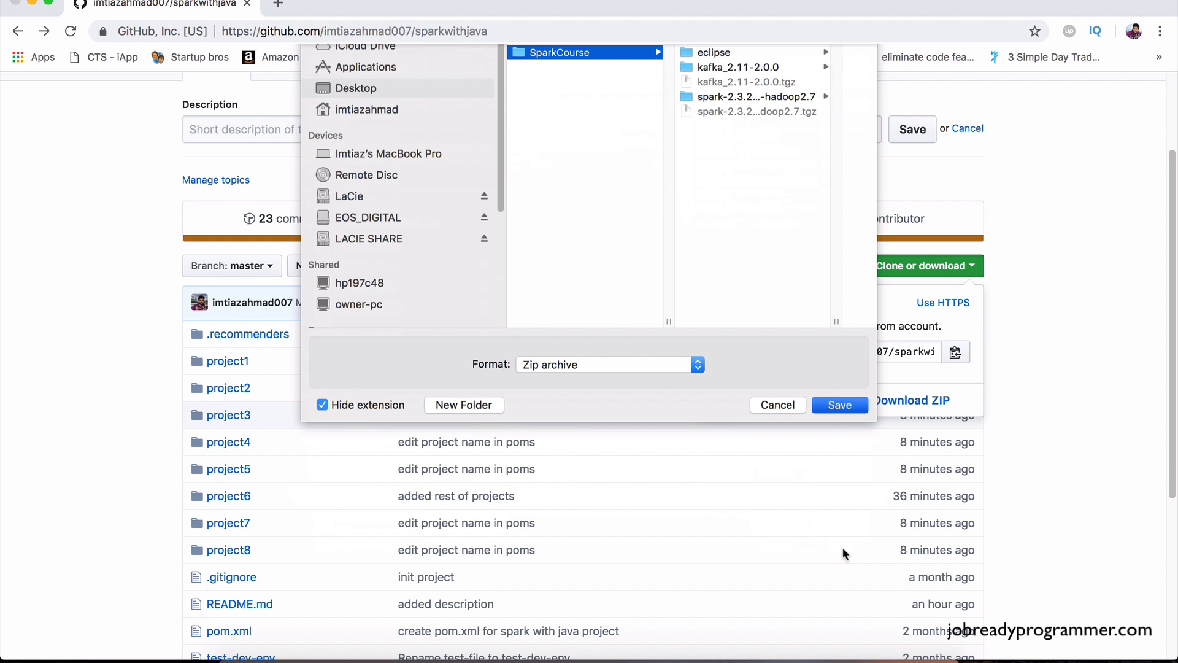
{"action": "left_click", "coordinate": [839, 404]}
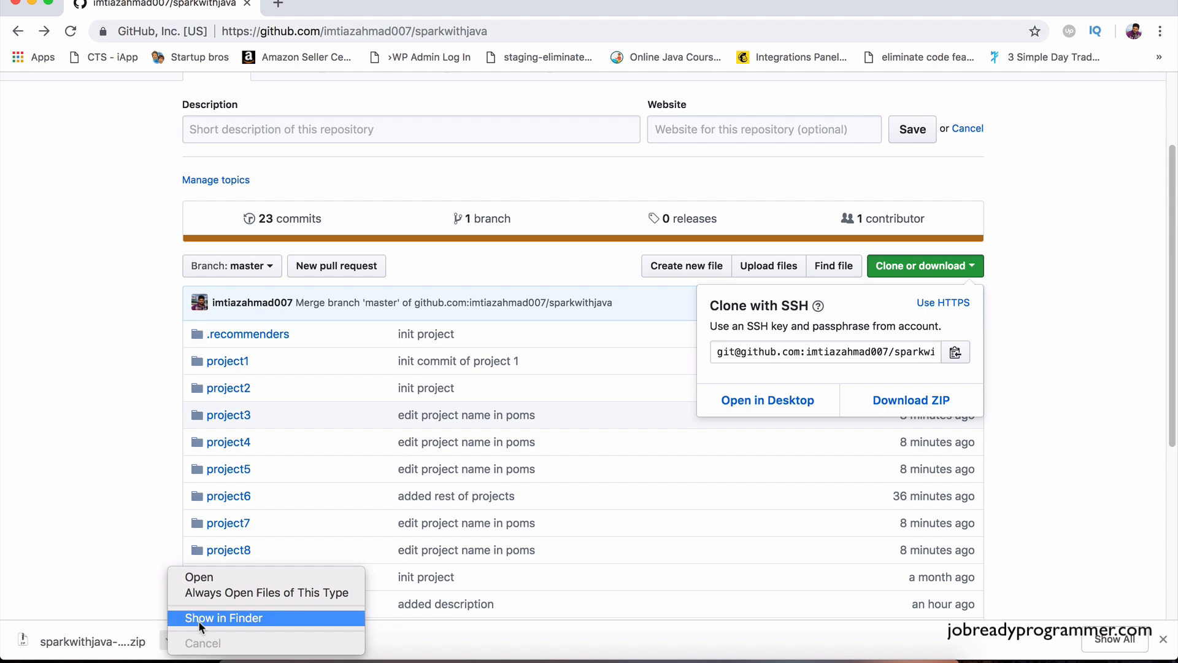
- Reveal the downloaded ZIP in Finder and extract it into a sparkwithjava-master folder
{"action": "left_click", "coordinate": [223, 617]}
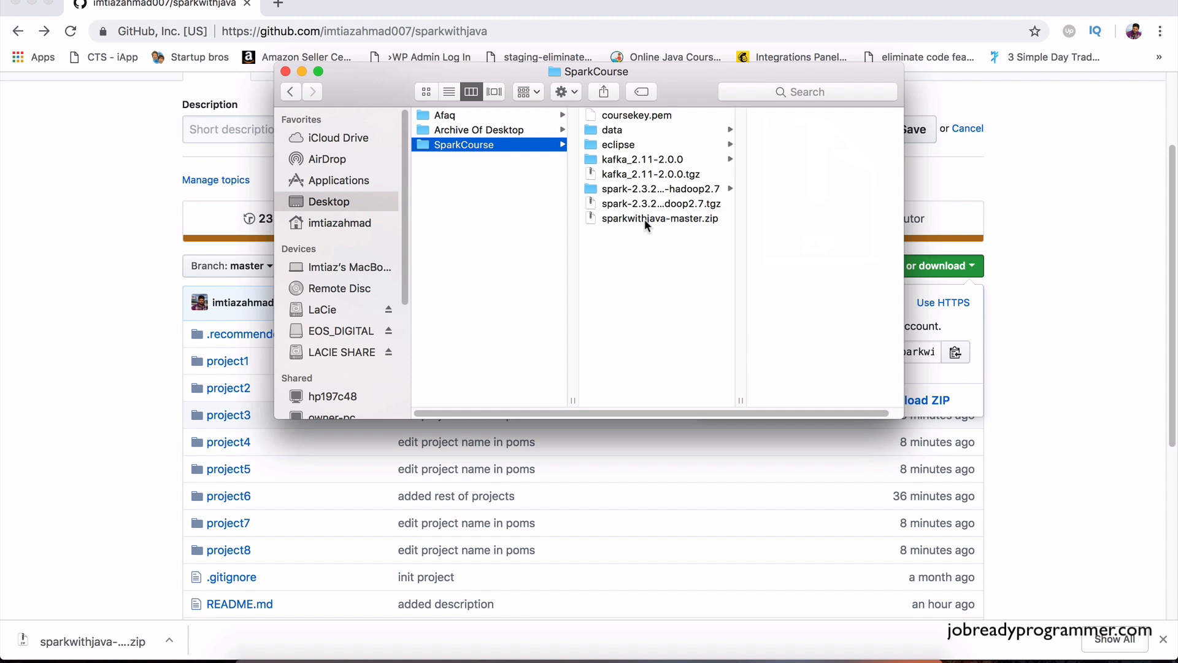
{"action": "left_click", "coordinate": [658, 219]}
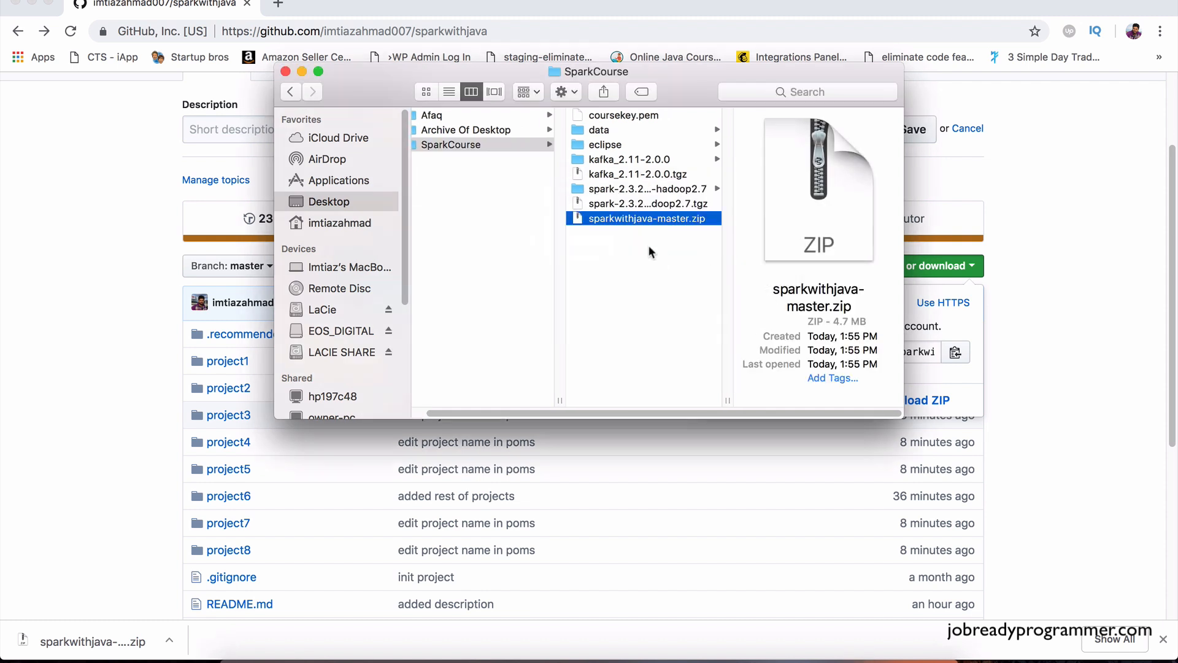
{"action": "left_click", "coordinate": [637, 218]}
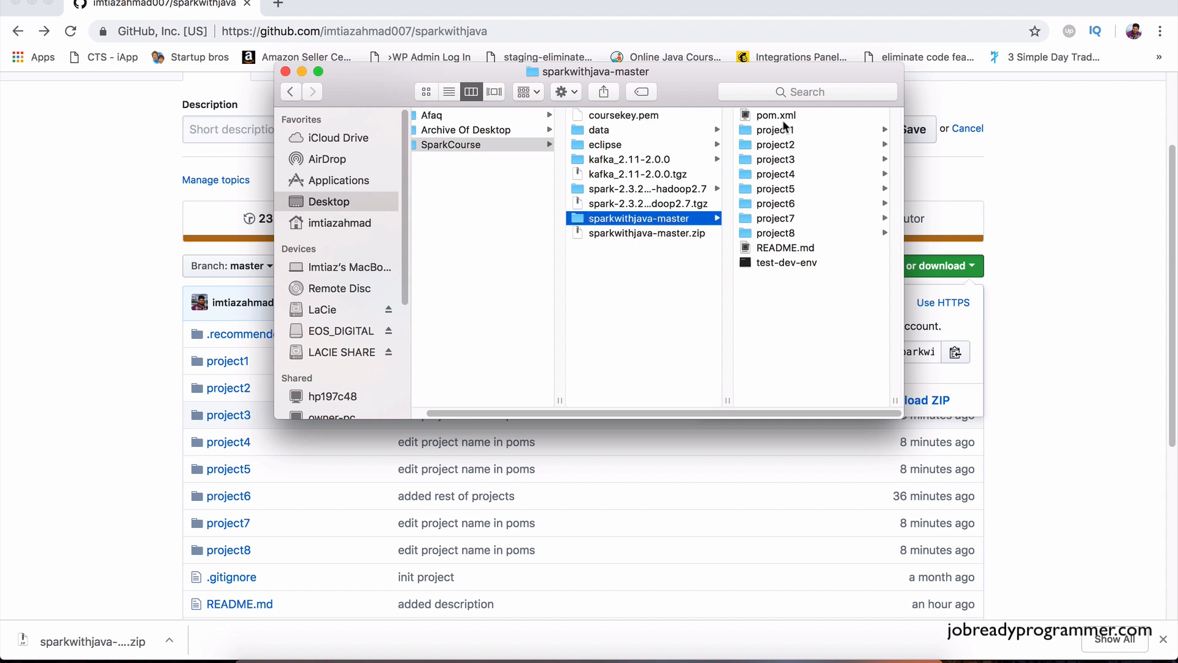
{"action": "mouse_move", "coordinate": [789, 236]}
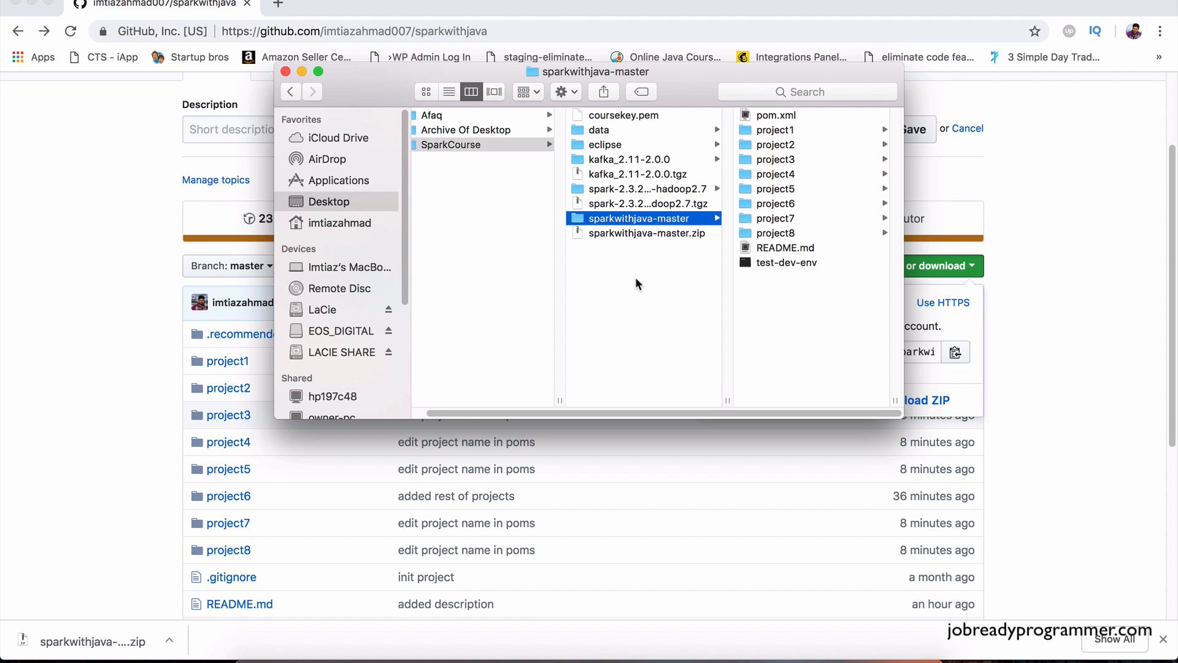
{"action": "mouse_move", "coordinate": [615, 269]}
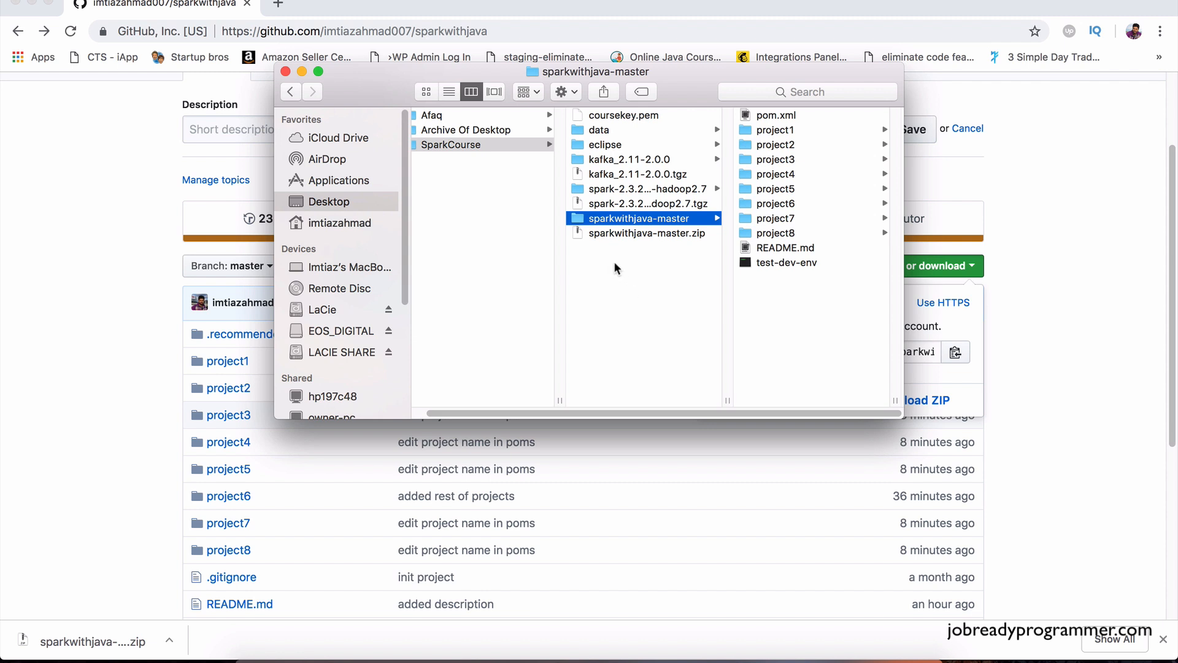
{"action": "mouse_move", "coordinate": [633, 260]}
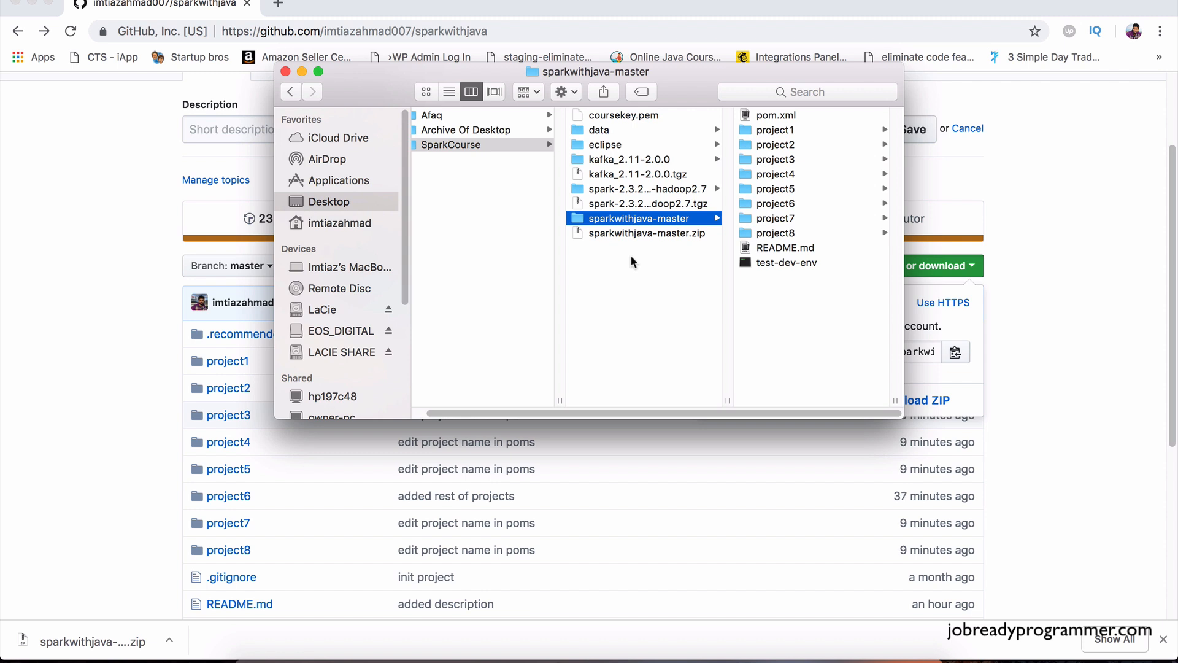
- Create a workspace folder, rename sparkwithjava-master to sparkwithjava and move it inside
{"action": "left_click", "coordinate": [562, 91]}
{"action": "type", "text": "workspace"}
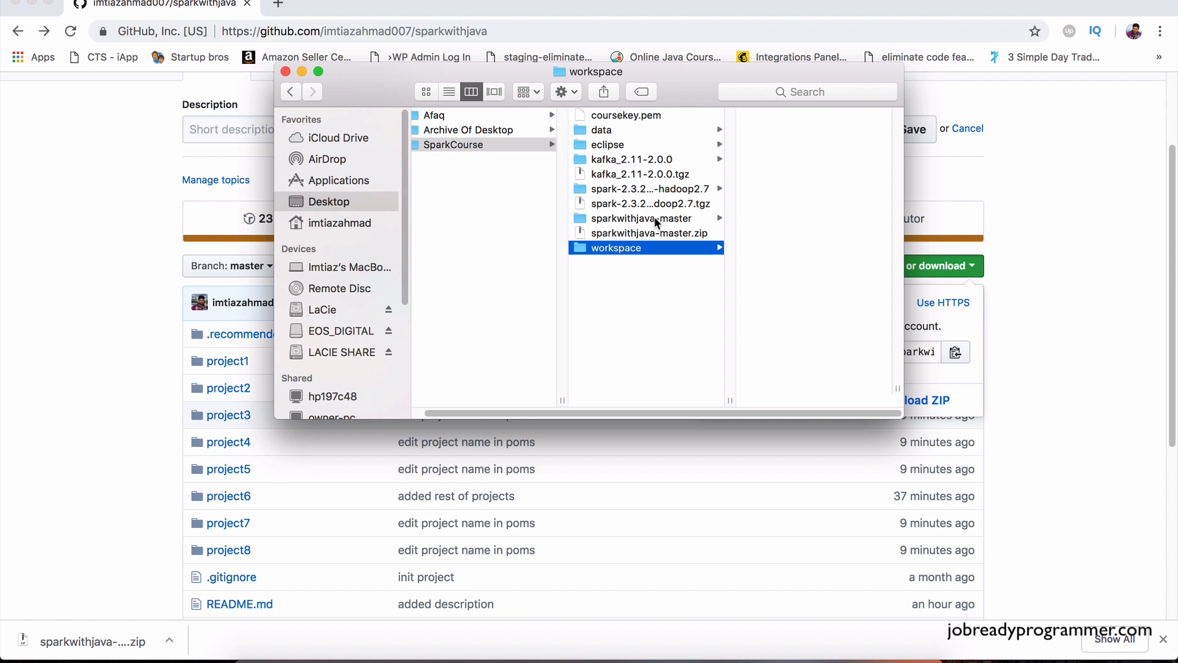
{"action": "left_click", "coordinate": [642, 219]}
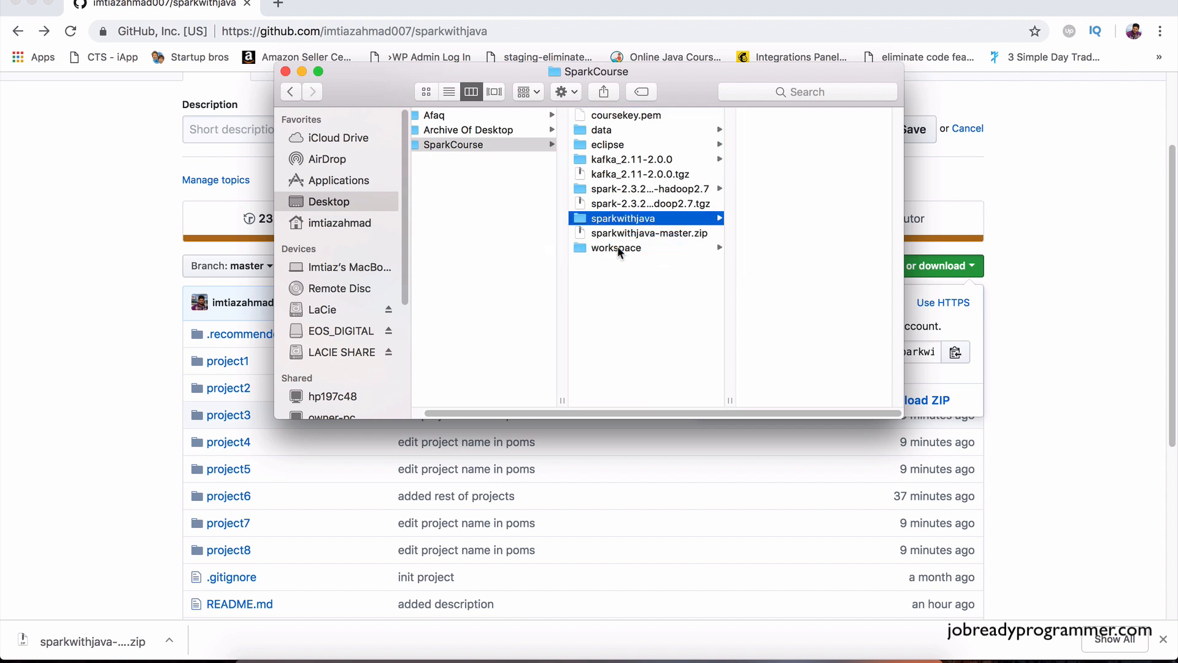
{"action": "left_click", "coordinate": [615, 246]}
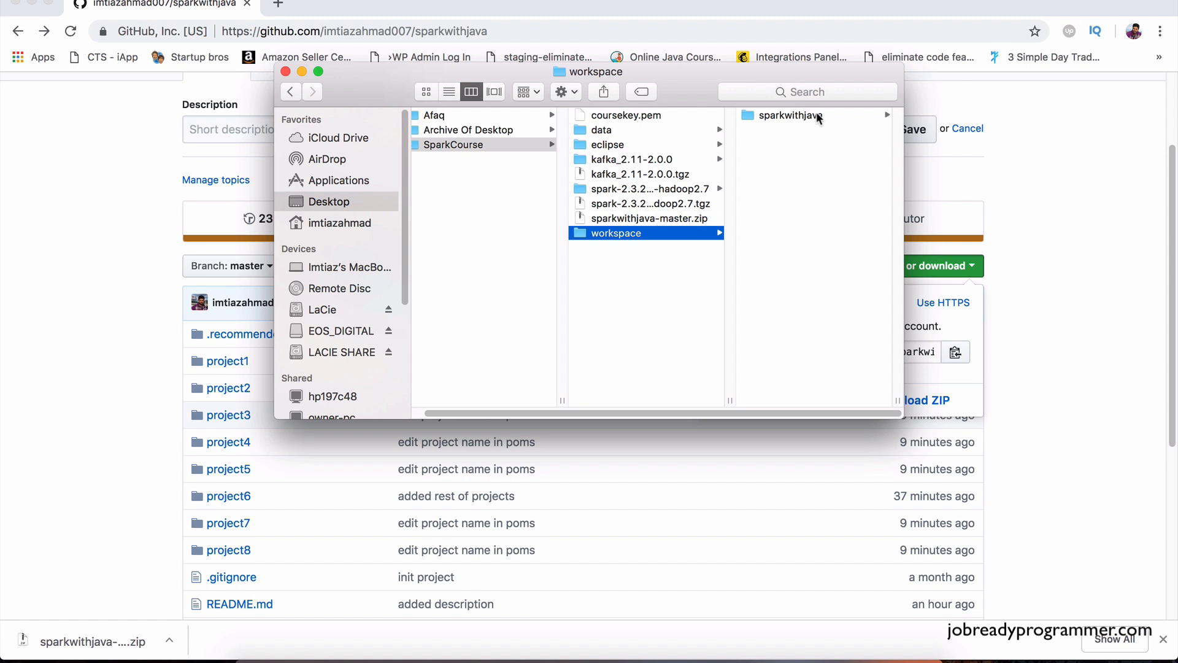
{"action": "left_click", "coordinate": [789, 115]}
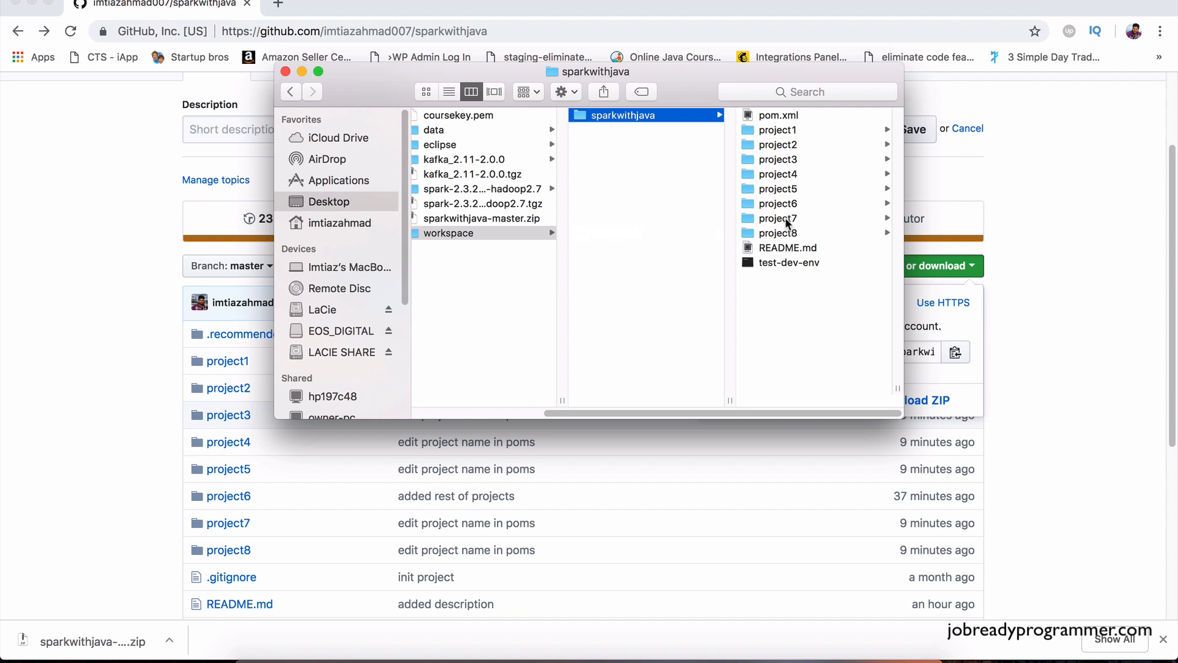
{"action": "left_click_drag", "start_coordinate": [556, 412], "coordinate": [602, 412]}
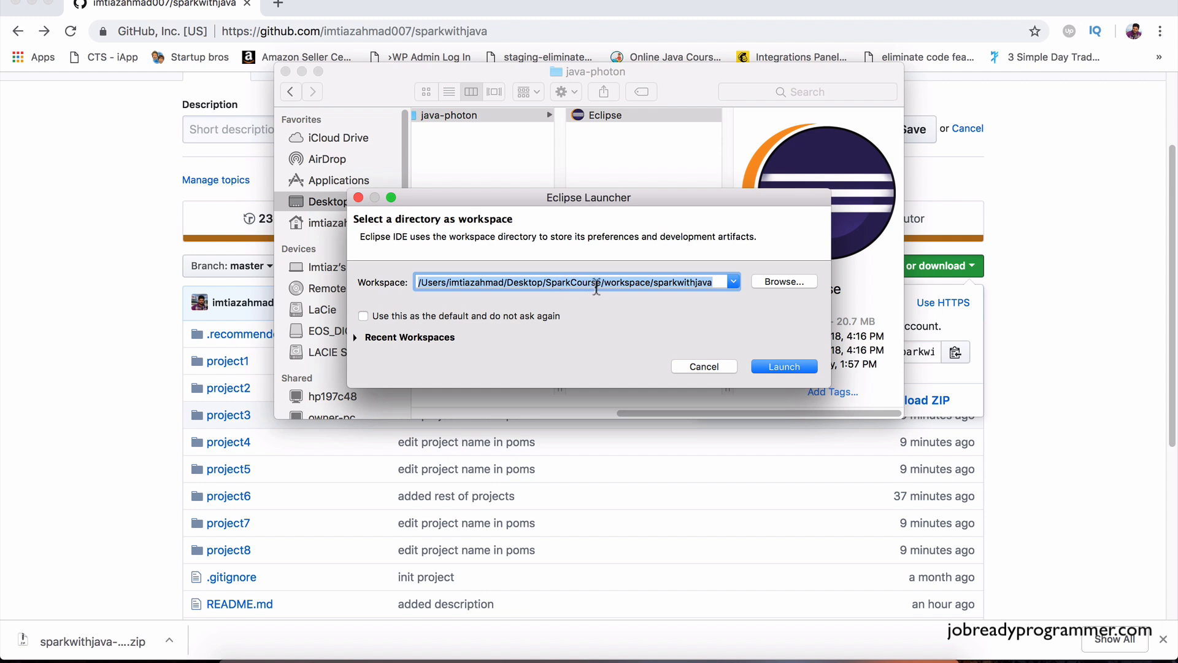
- Launch Eclipse with the workspace path ending in SparkCourse/workspace/sparkwithjava
{"action": "left_click", "coordinate": [515, 282]}
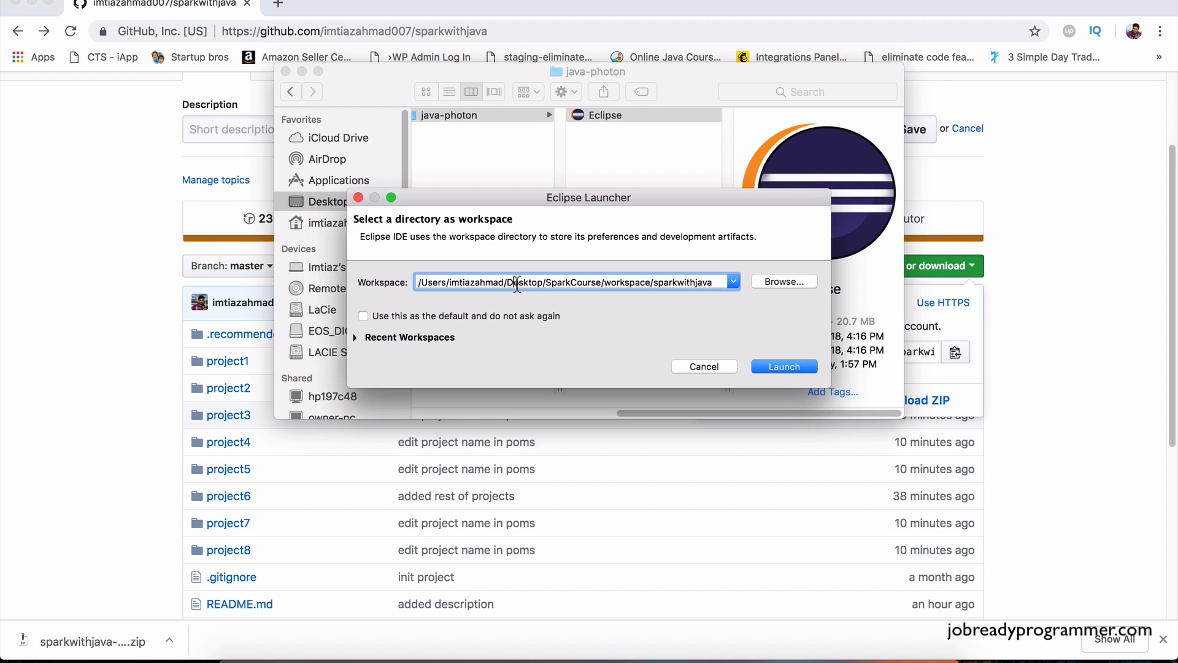
{"action": "double_click", "coordinate": [578, 282]}
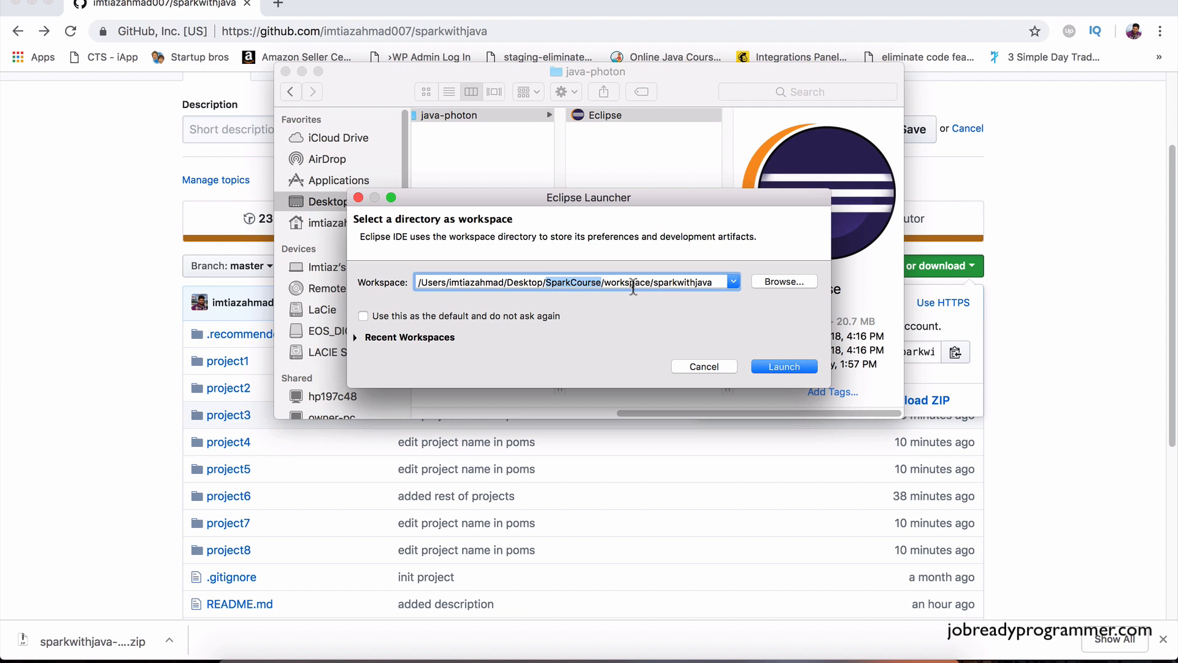
{"action": "double_click", "coordinate": [601, 283]}
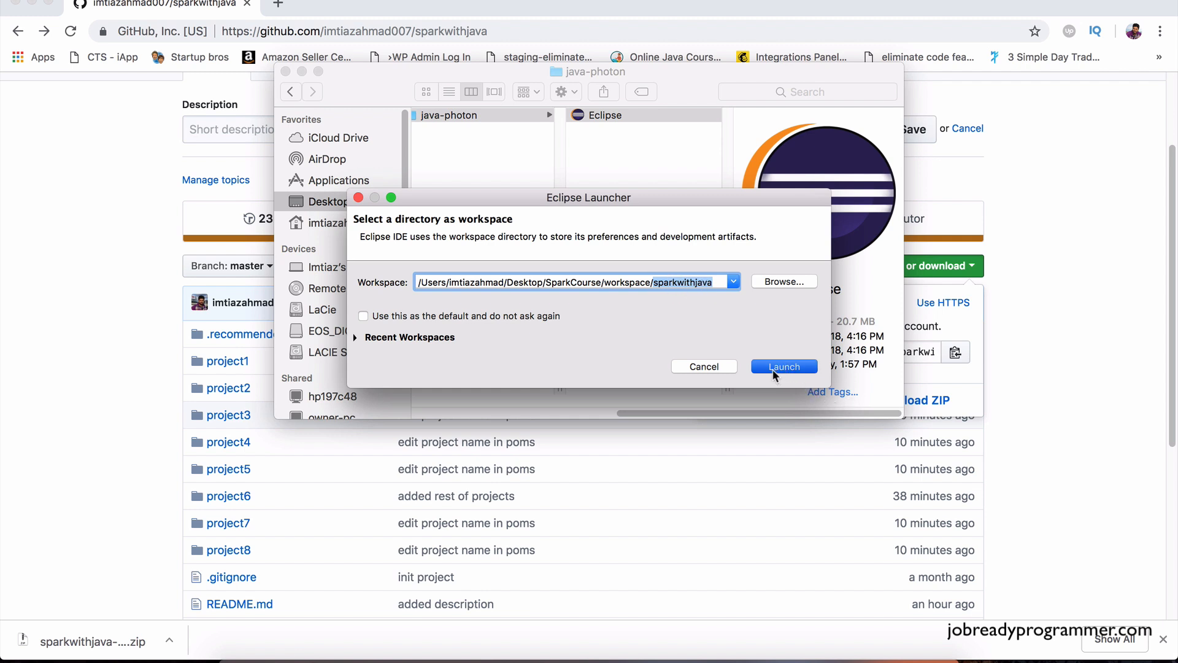
{"action": "left_click", "coordinate": [785, 367]}
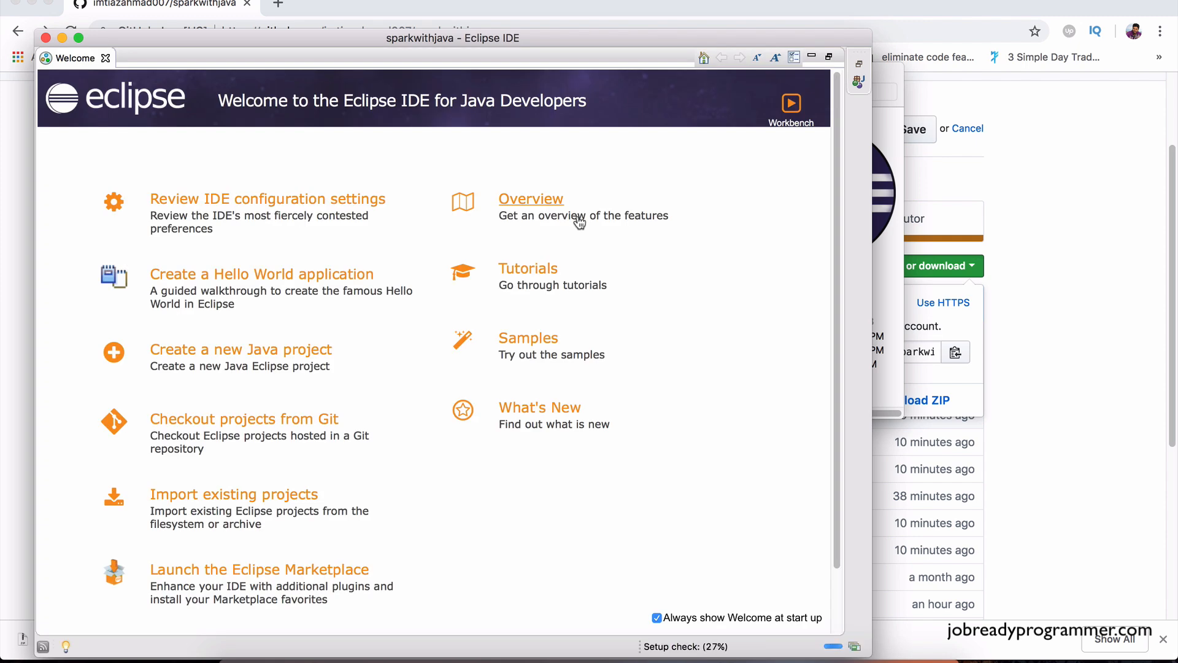
{"action": "mouse_move", "coordinate": [458, 133]}
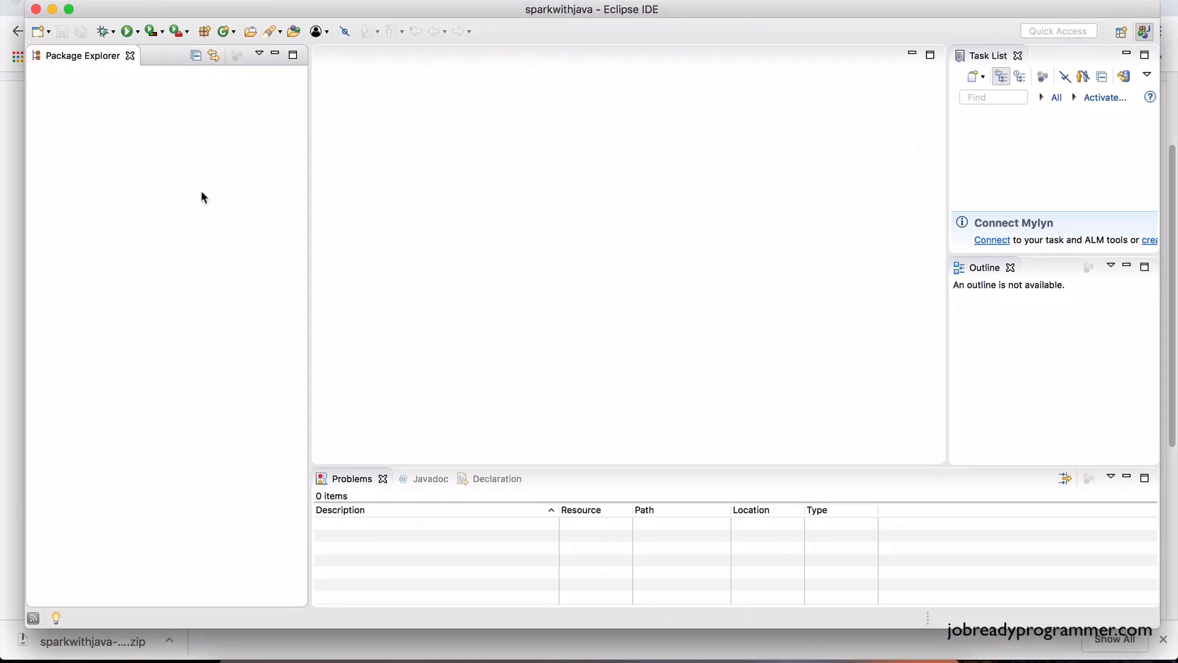
{"action": "mouse_move", "coordinate": [518, 151]}
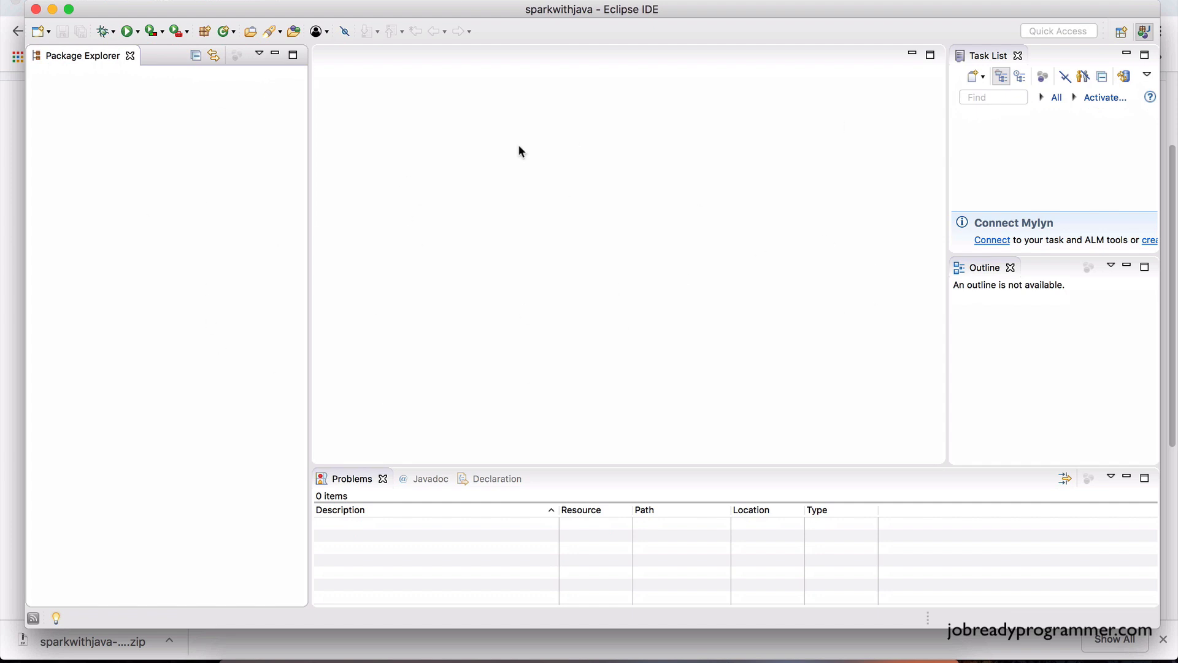
{"action": "mouse_move", "coordinate": [107, 159]}
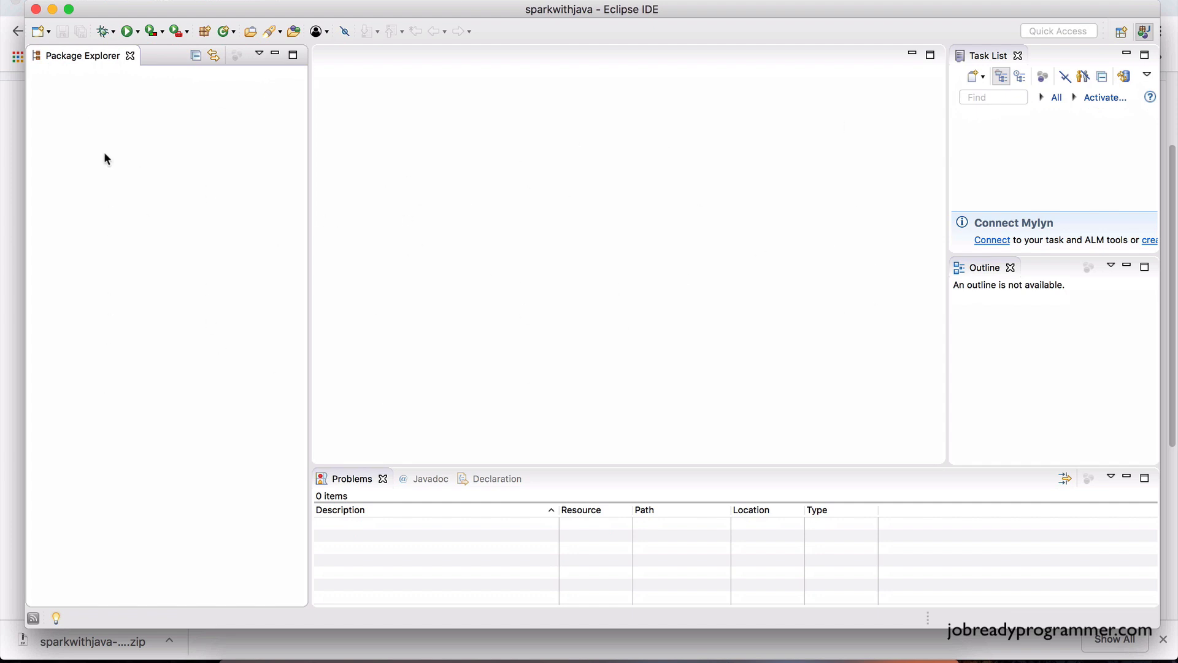
{"action": "mouse_move", "coordinate": [180, 270]}
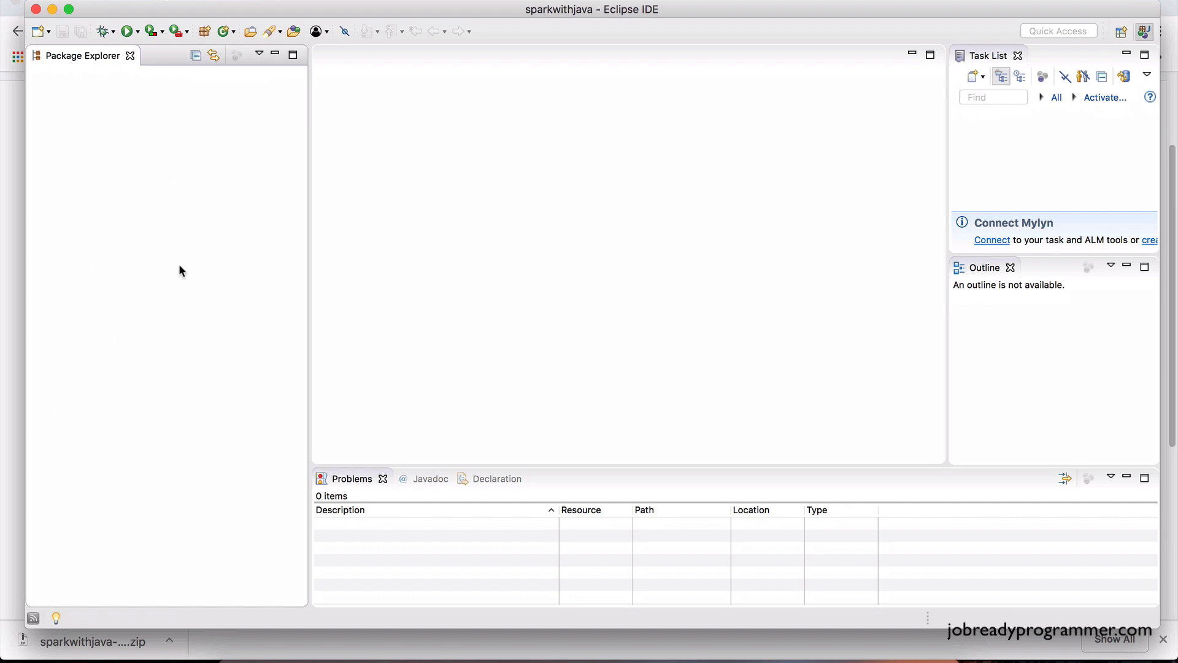
{"action": "mouse_move", "coordinate": [209, 391]}
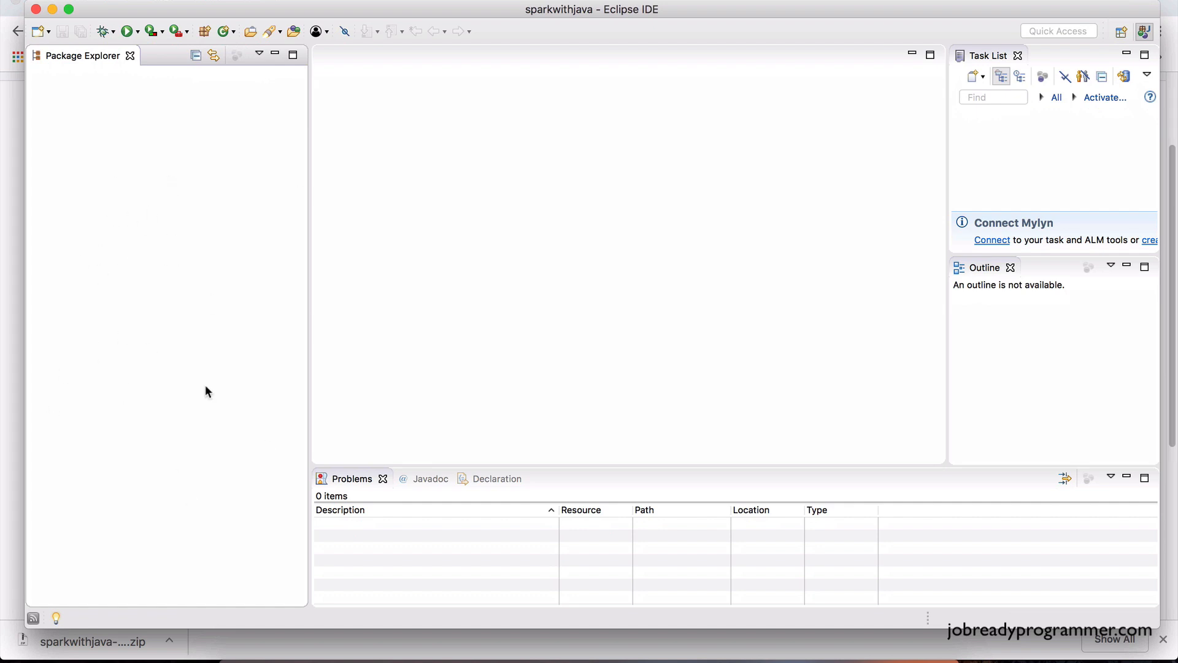
{"action": "mouse_move", "coordinate": [123, 109]}
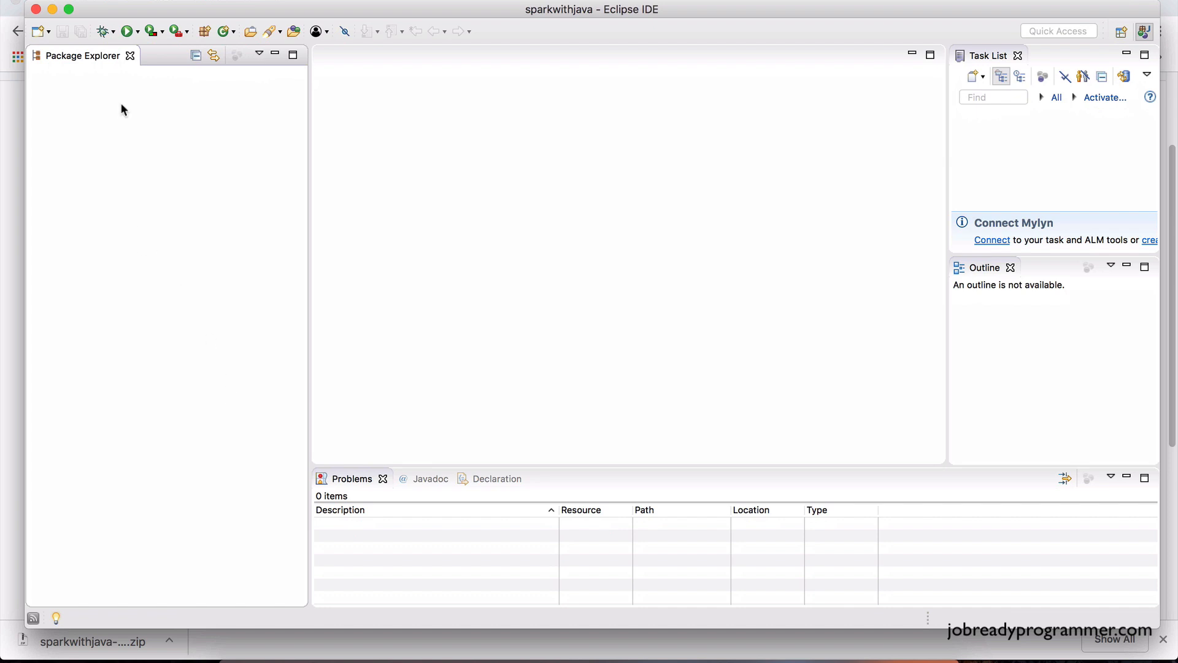
- Start the Import wizard and choose Existing Maven Projects, reaching the root-directory page
{"action": "right_click", "coordinate": [124, 111]}
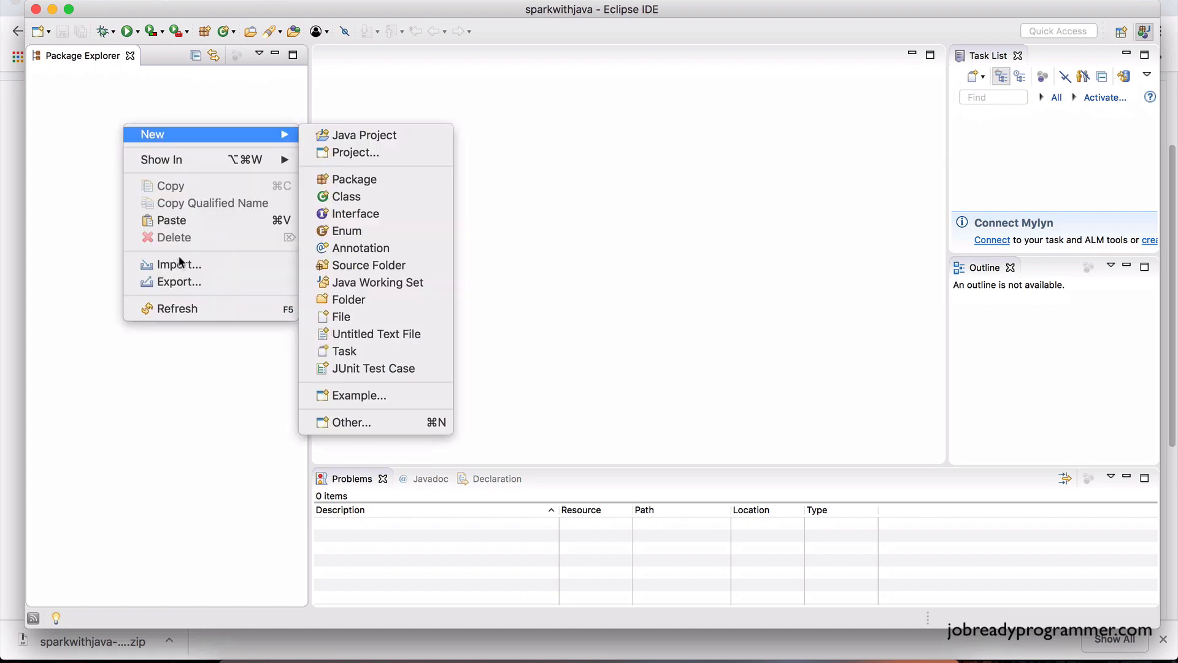
{"action": "left_click", "coordinate": [200, 274]}
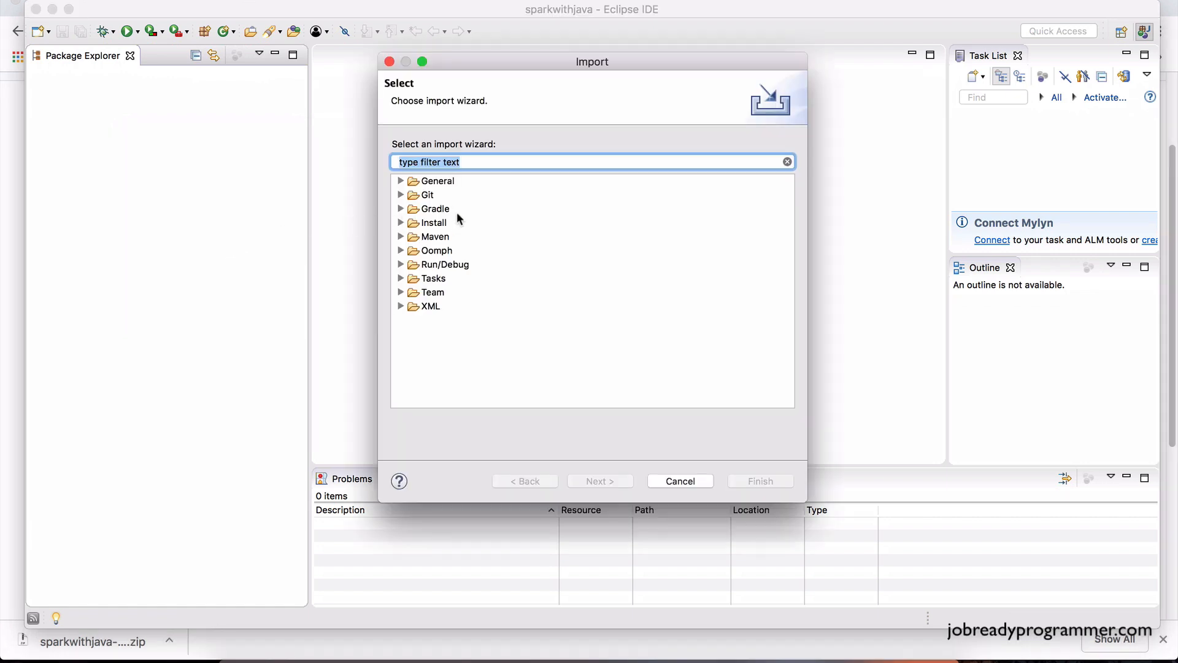
{"action": "left_click", "coordinate": [434, 236]}
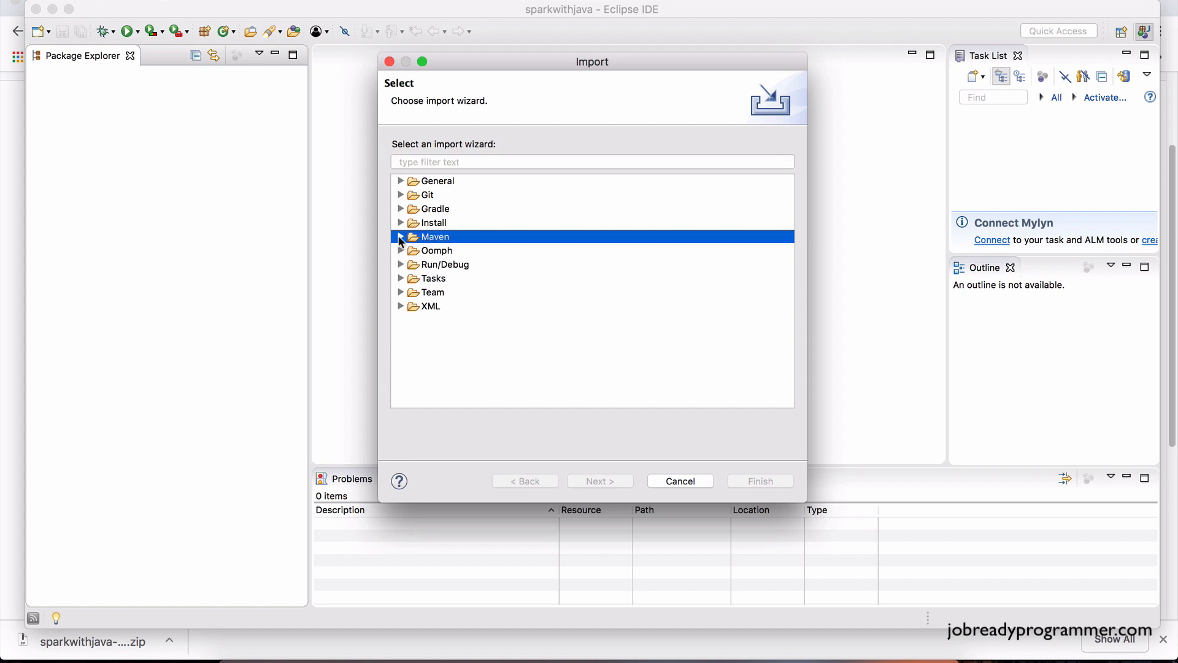
{"action": "left_click", "coordinate": [401, 235]}
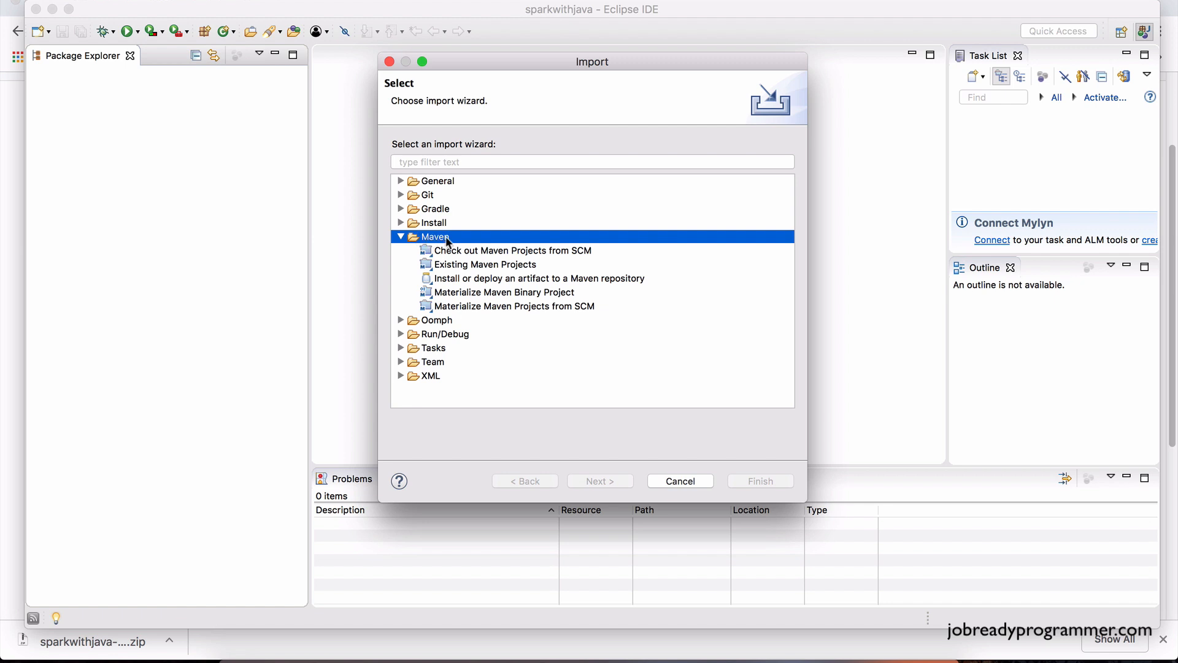
{"action": "mouse_move", "coordinate": [480, 265]}
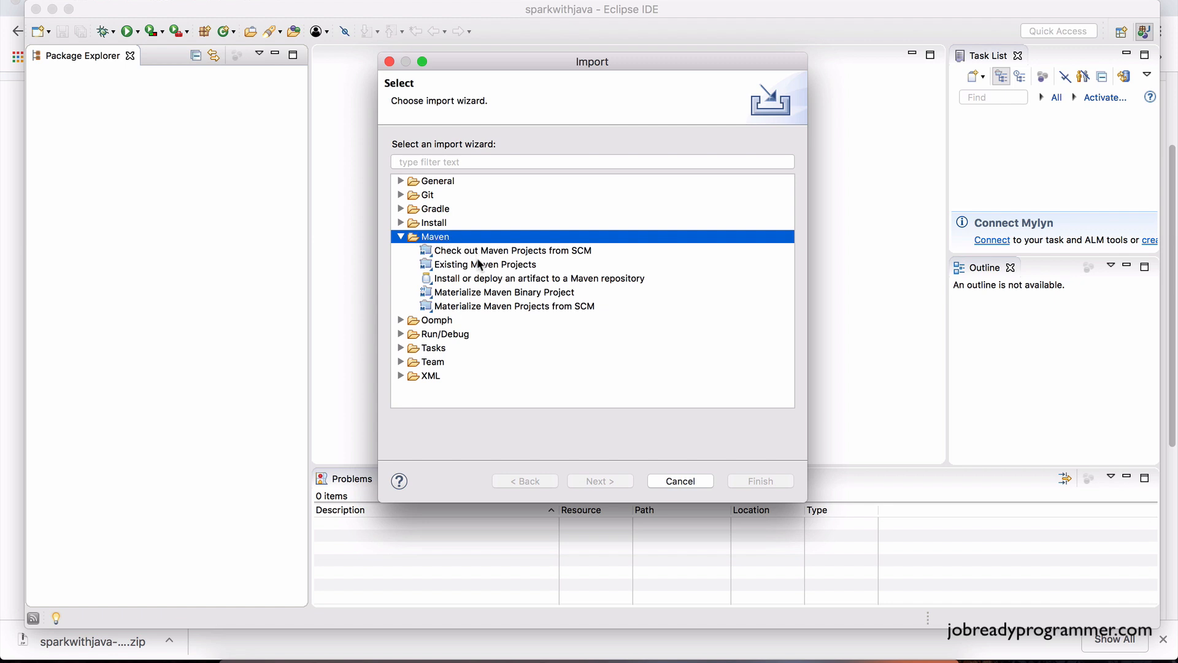
{"action": "left_click", "coordinate": [486, 264]}
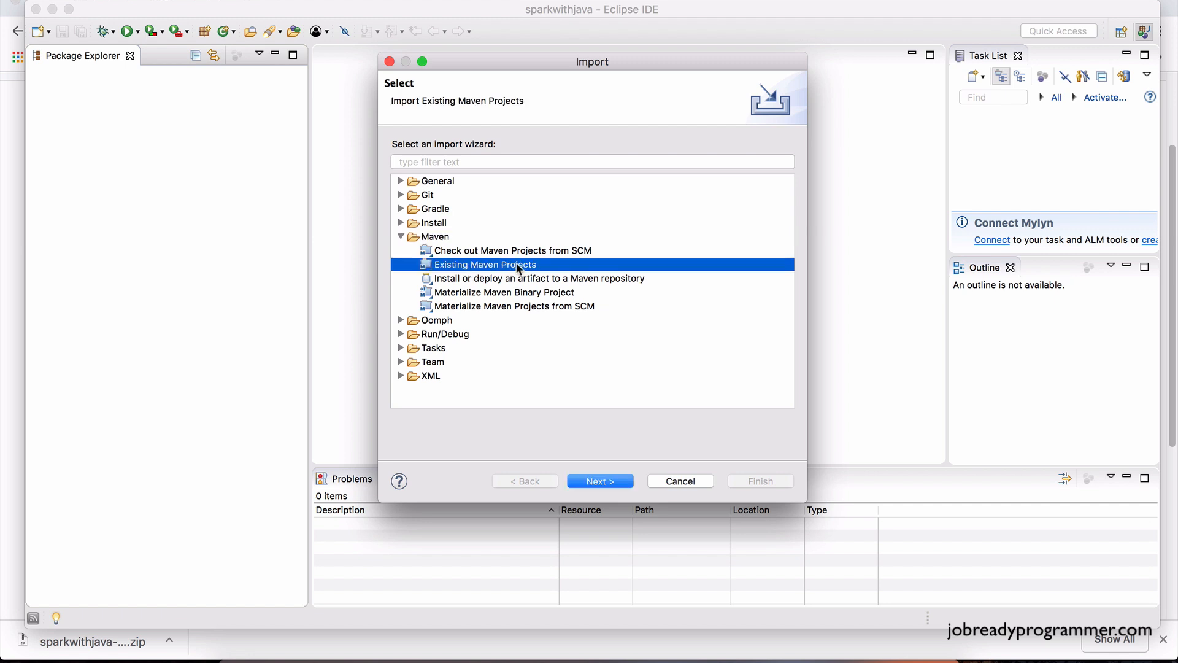
{"action": "left_click", "coordinate": [600, 481]}
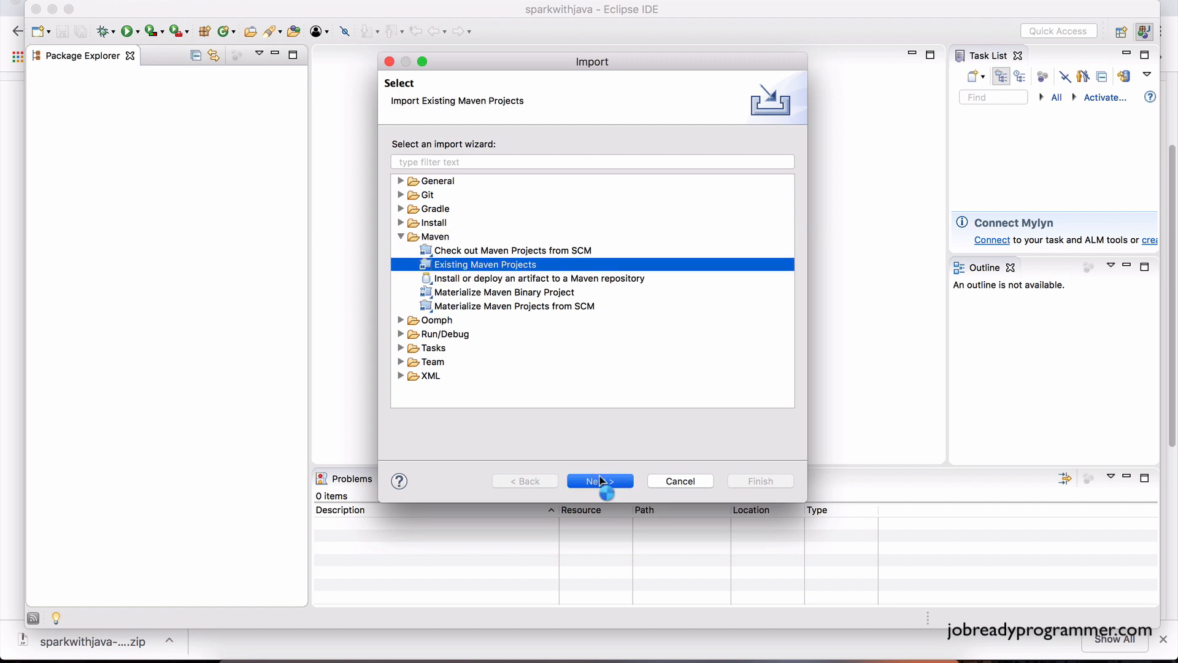
{"action": "left_click", "coordinate": [599, 481]}
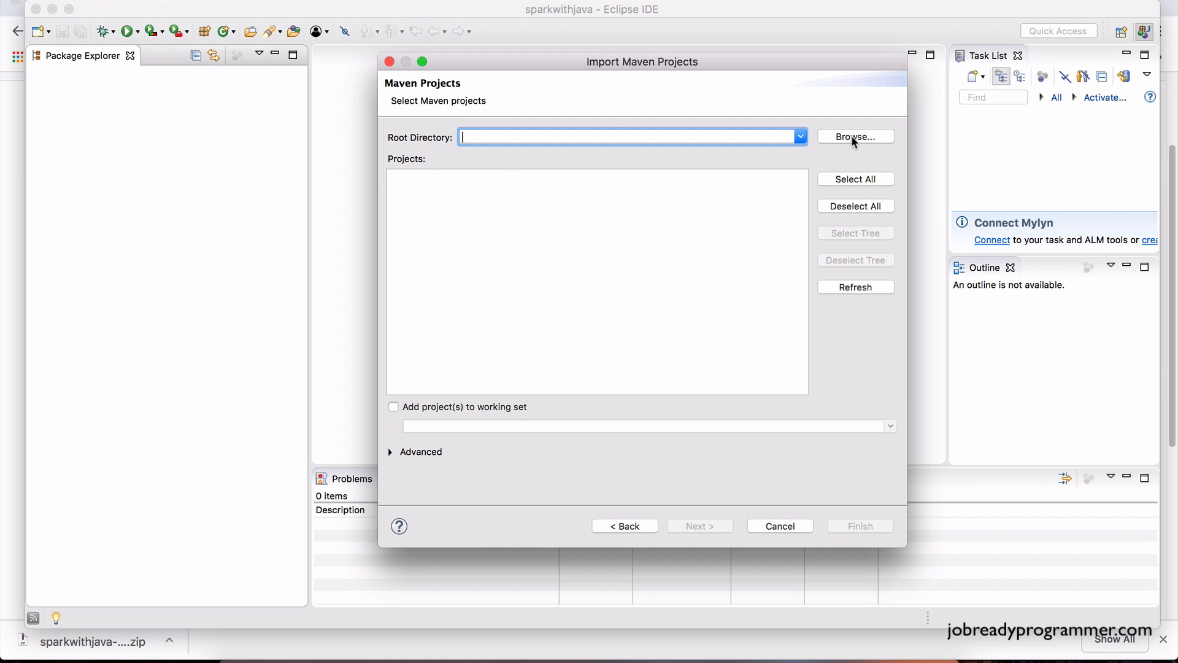
- Set project1 as the import root directory and finish importing it as a Maven project
{"action": "left_click", "coordinate": [855, 136]}
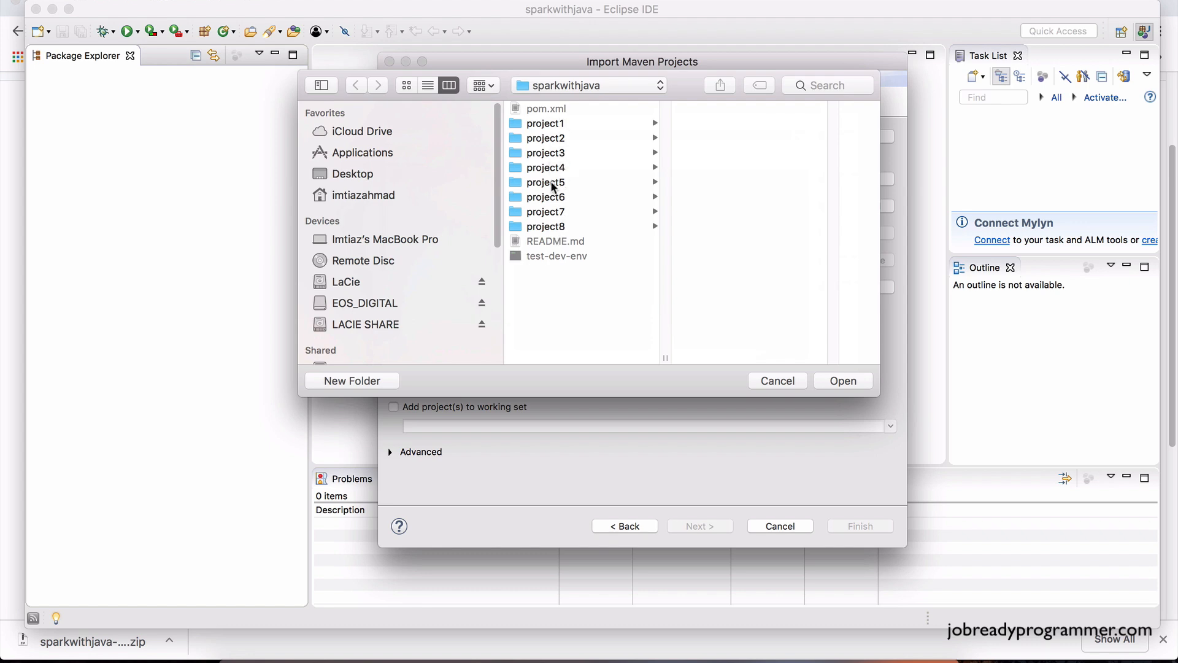
{"action": "mouse_move", "coordinate": [604, 189]}
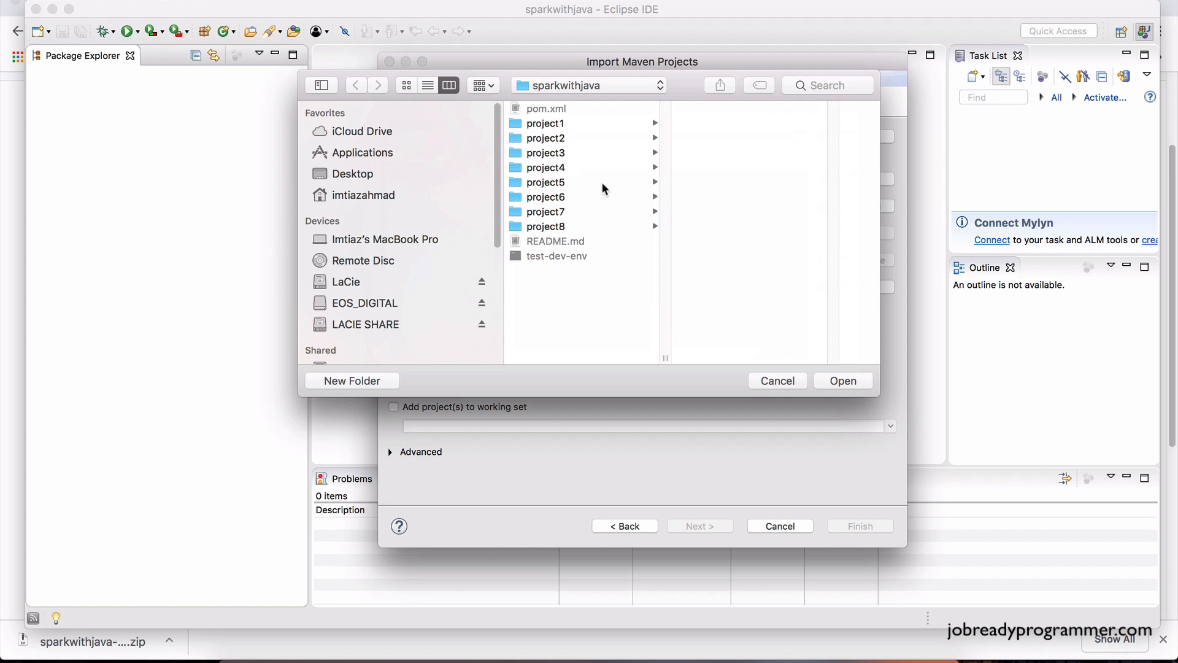
{"action": "left_click", "coordinate": [544, 123]}
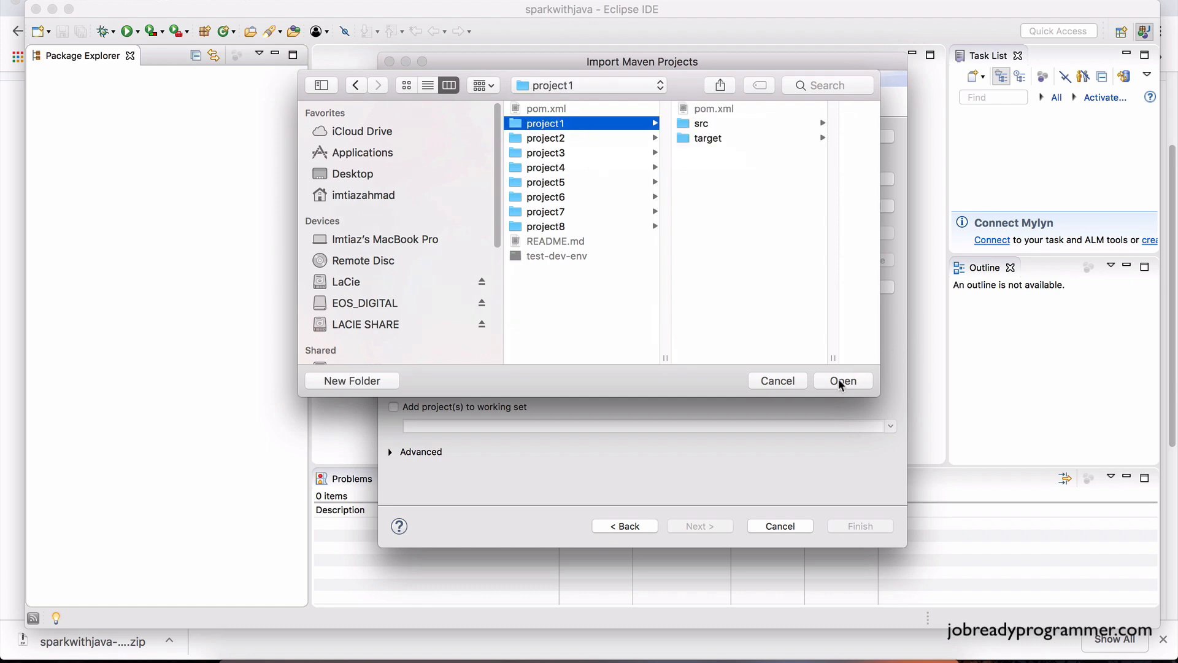
{"action": "left_click", "coordinate": [842, 380]}
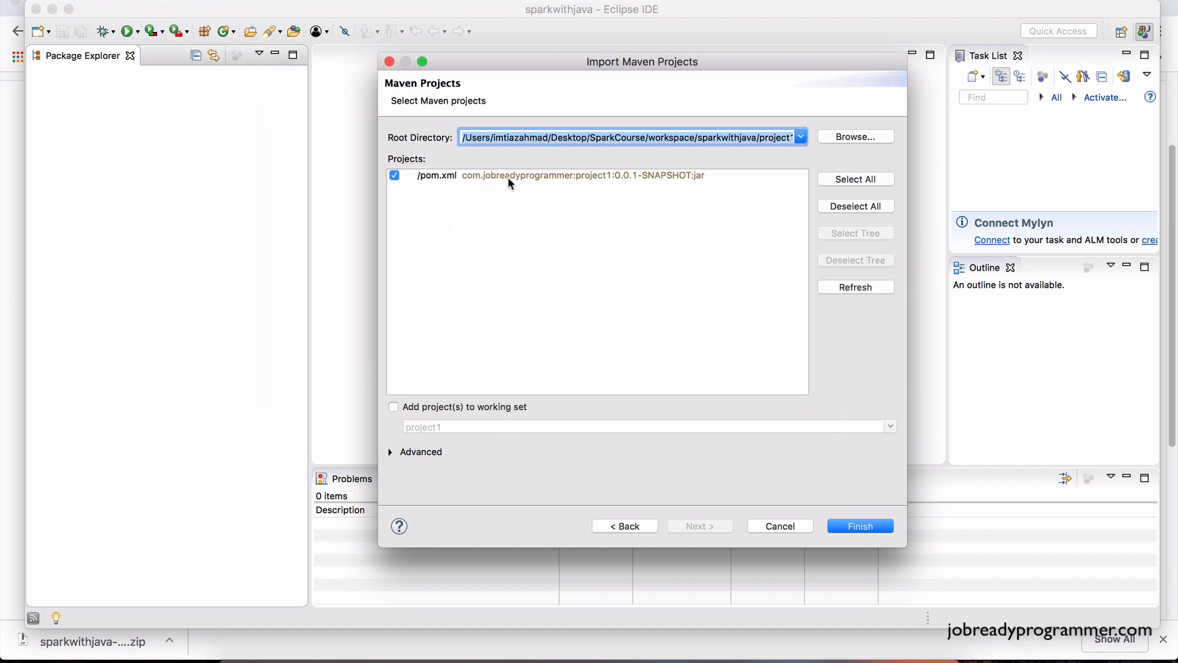
{"action": "mouse_move", "coordinate": [424, 184]}
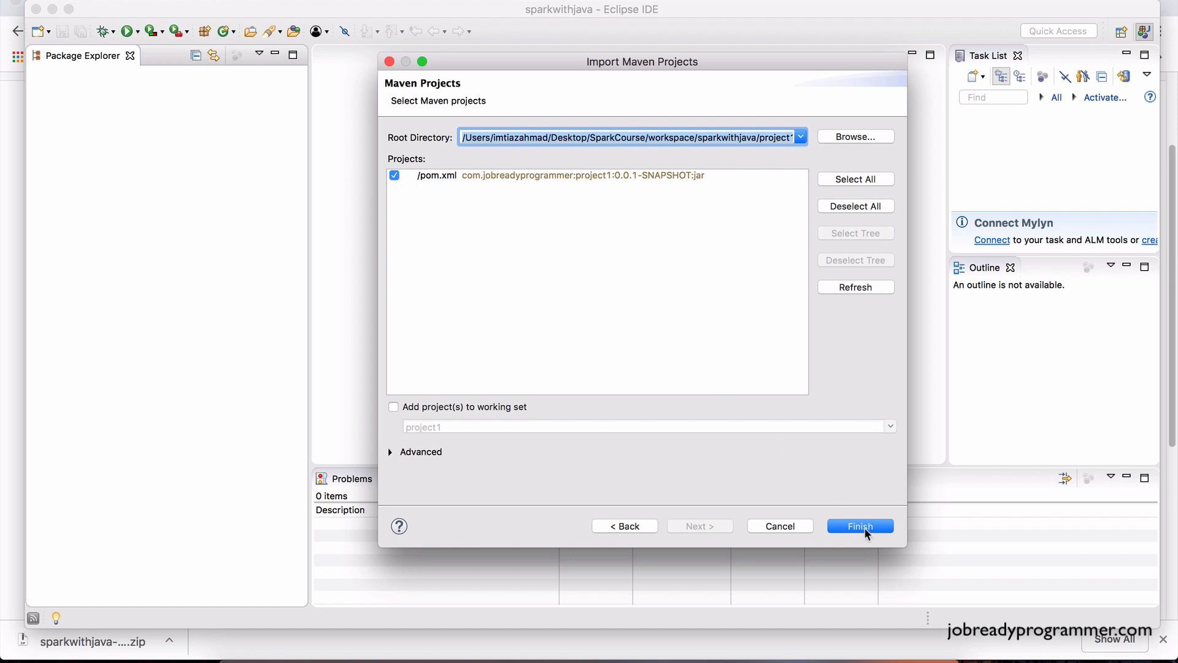
{"action": "left_click", "coordinate": [859, 525]}
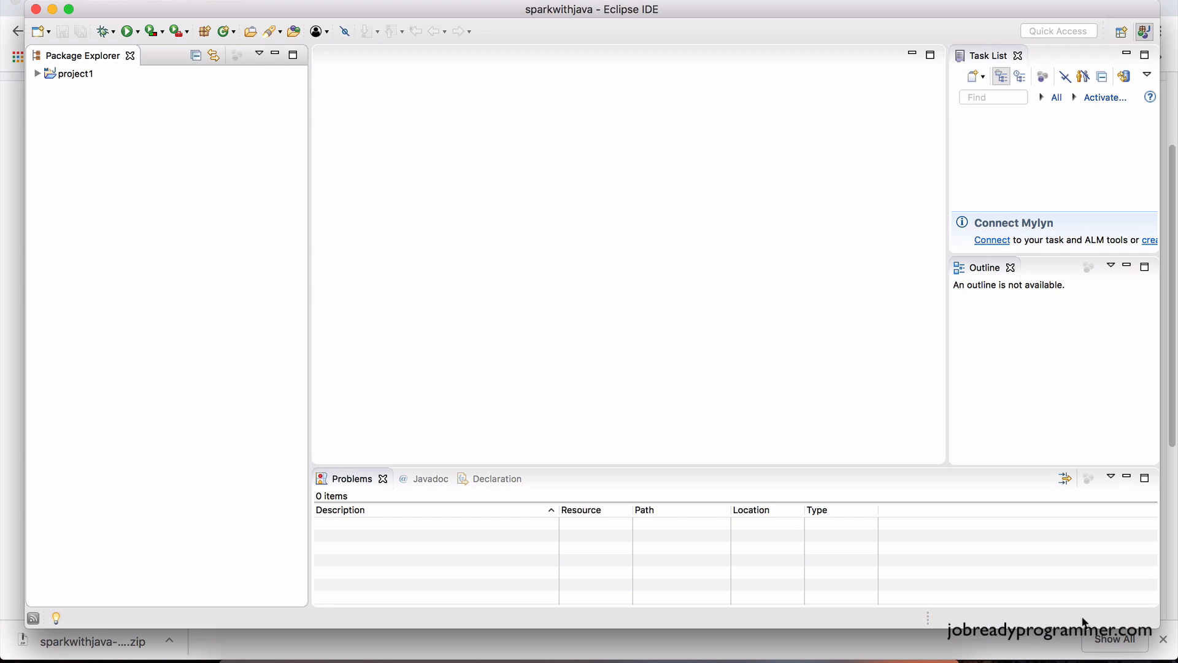
{"action": "mouse_move", "coordinate": [1065, 626]}
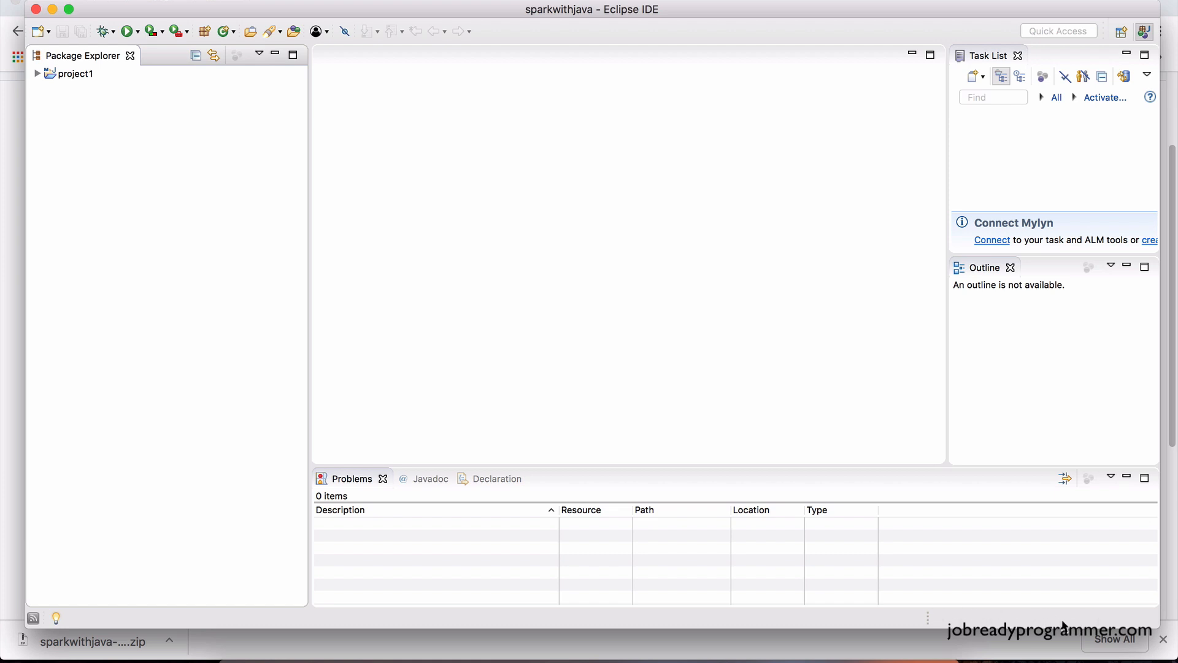
- Expand project1 > src/main/java > com.jobreadyprogrammer.spark and open Application.java in the editor
{"action": "left_click", "coordinate": [75, 73]}
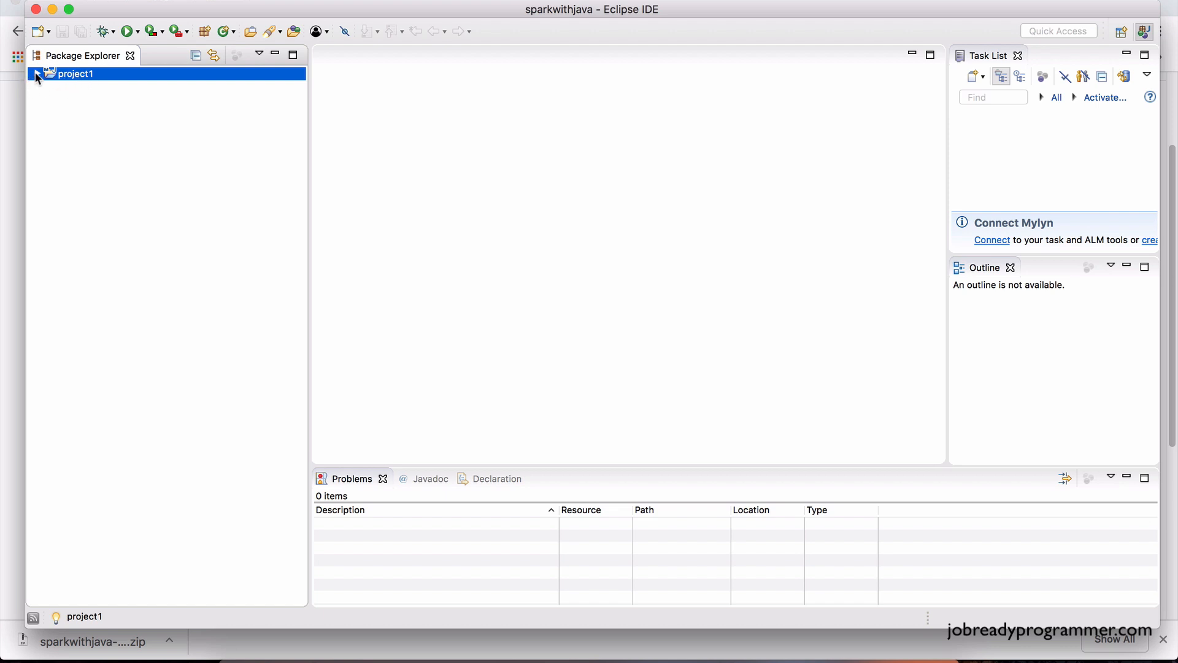
{"action": "left_click", "coordinate": [38, 74]}
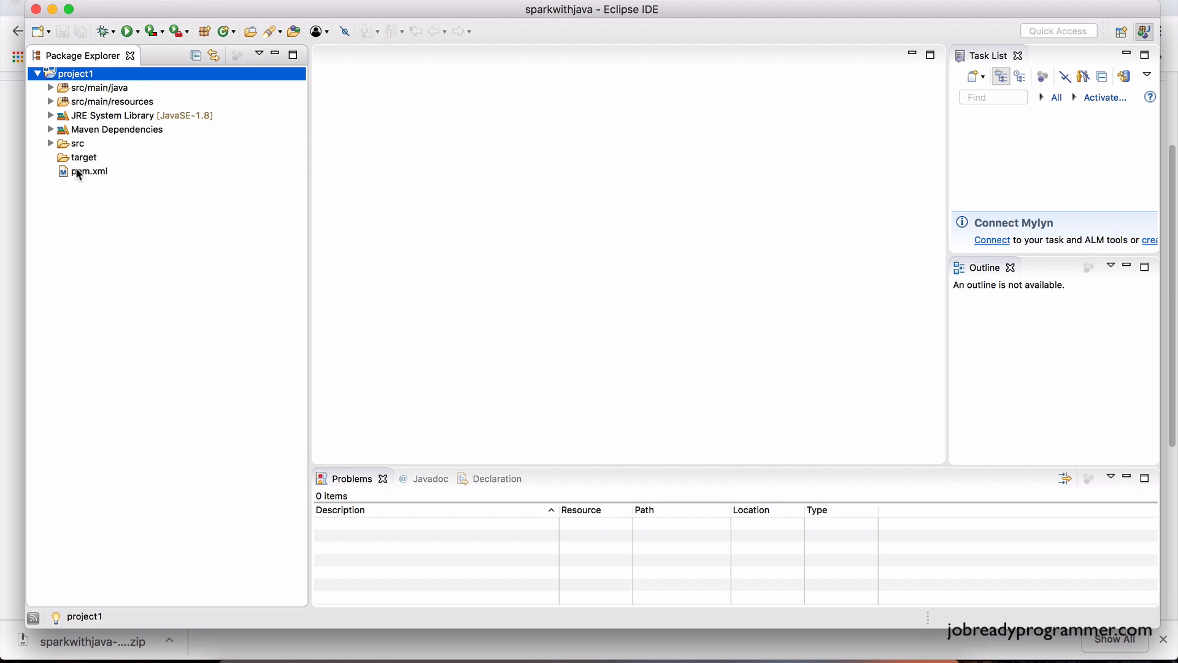
{"action": "left_click", "coordinate": [49, 87]}
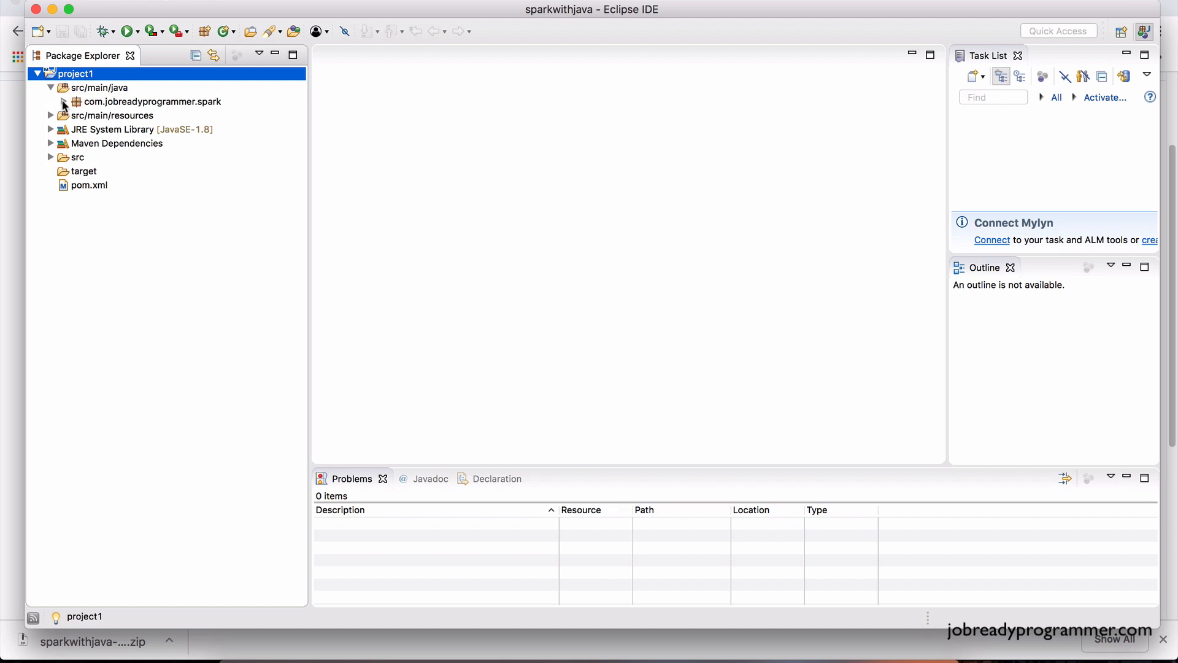
{"action": "left_click", "coordinate": [64, 101]}
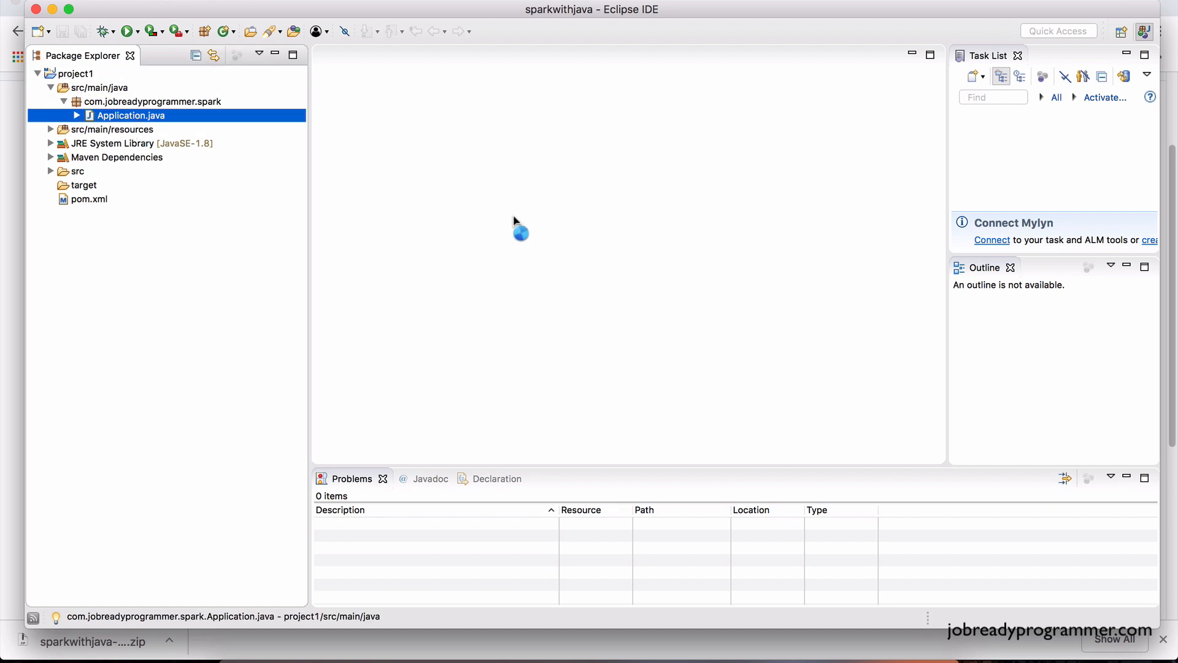
{"action": "double_click", "coordinate": [132, 115]}
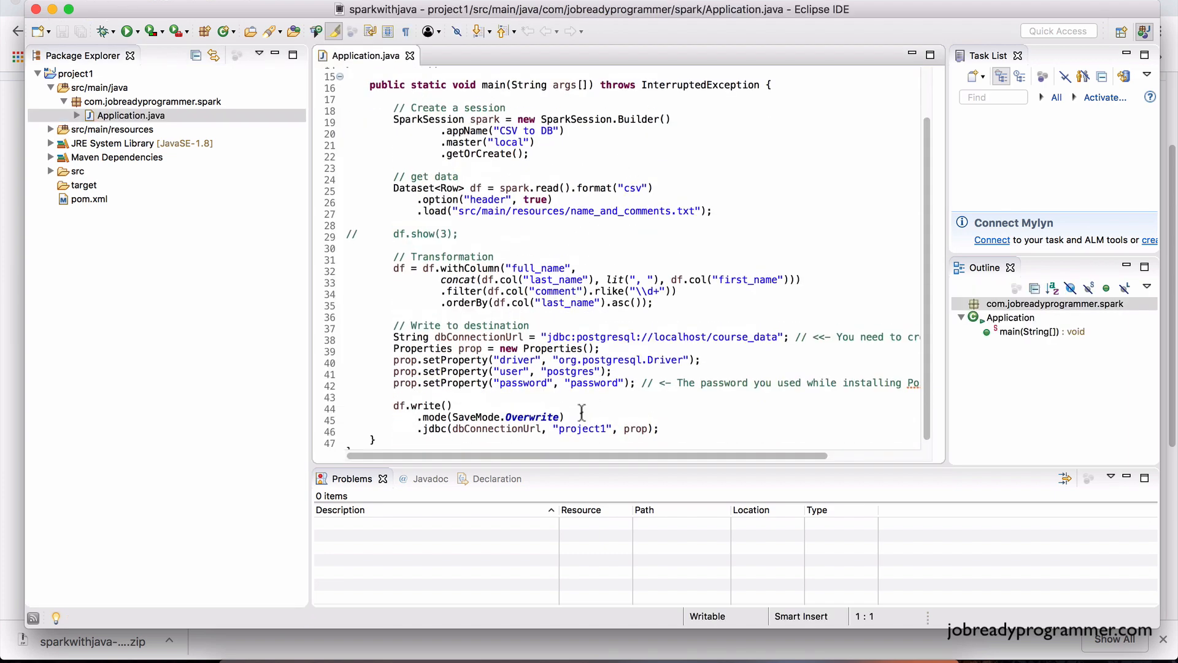